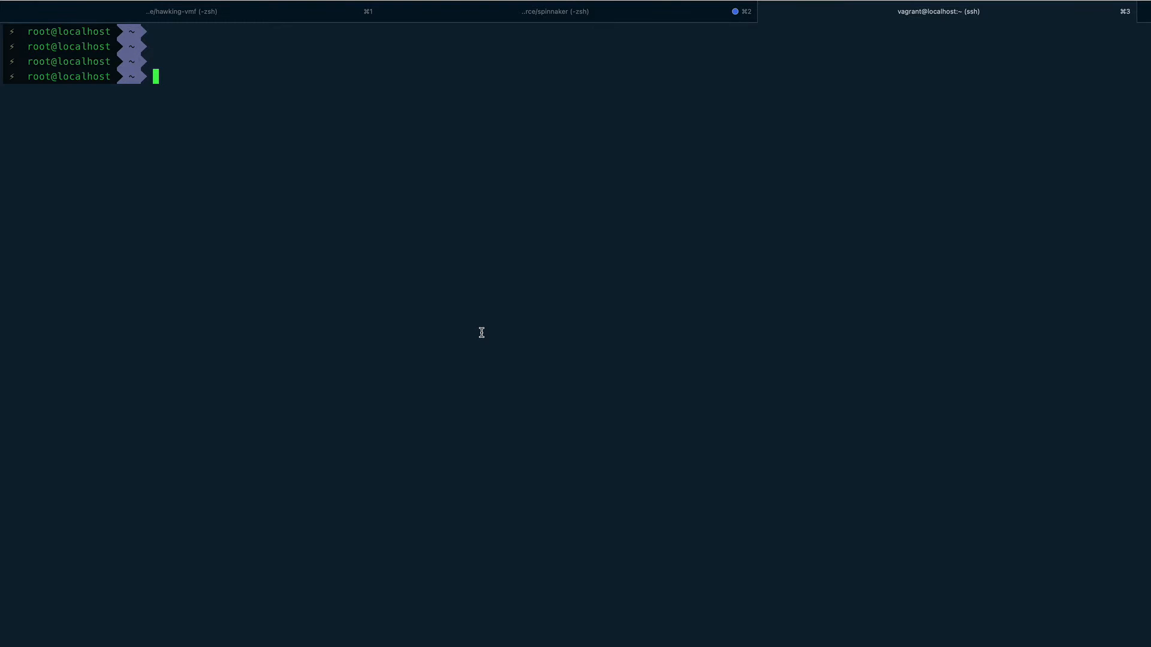
pyautogui.moveTo(497, 331)
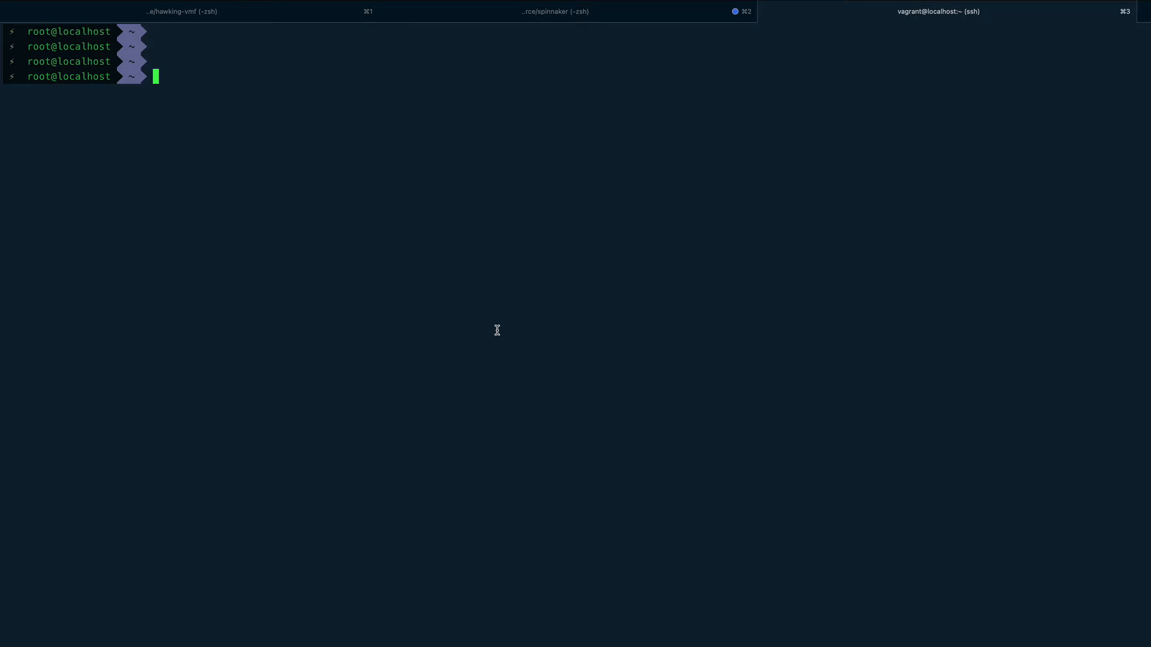
# Step: Read the tee manual page with man tee, then quit back to the prompt
pyautogui.write('man tee')
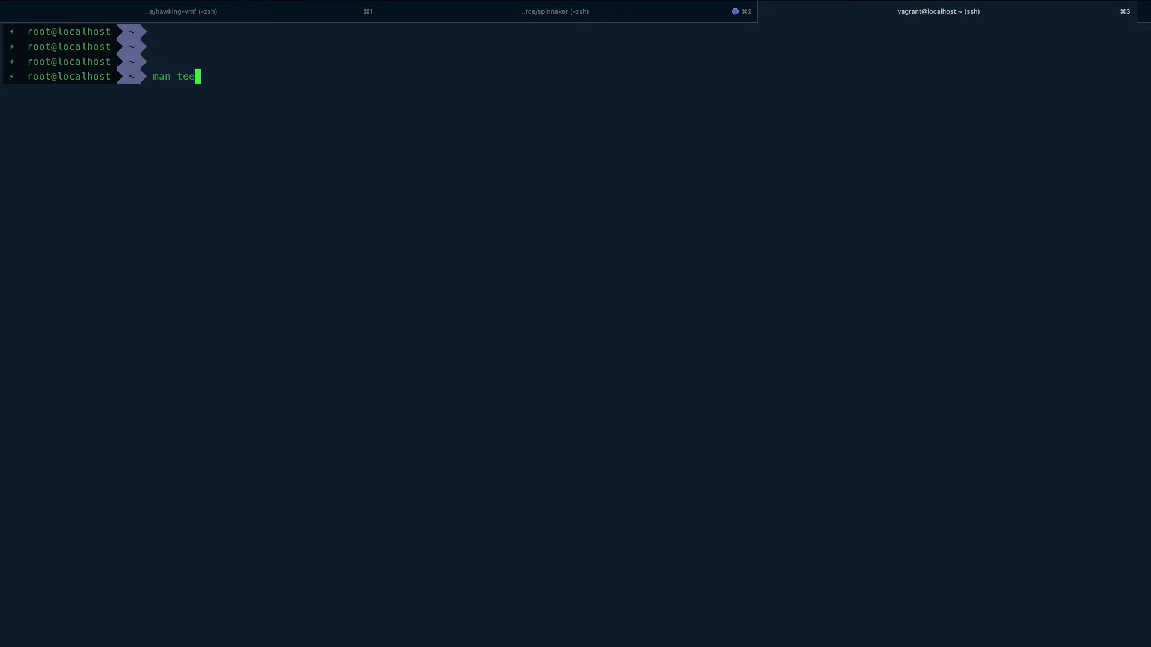
pyautogui.press('Return')
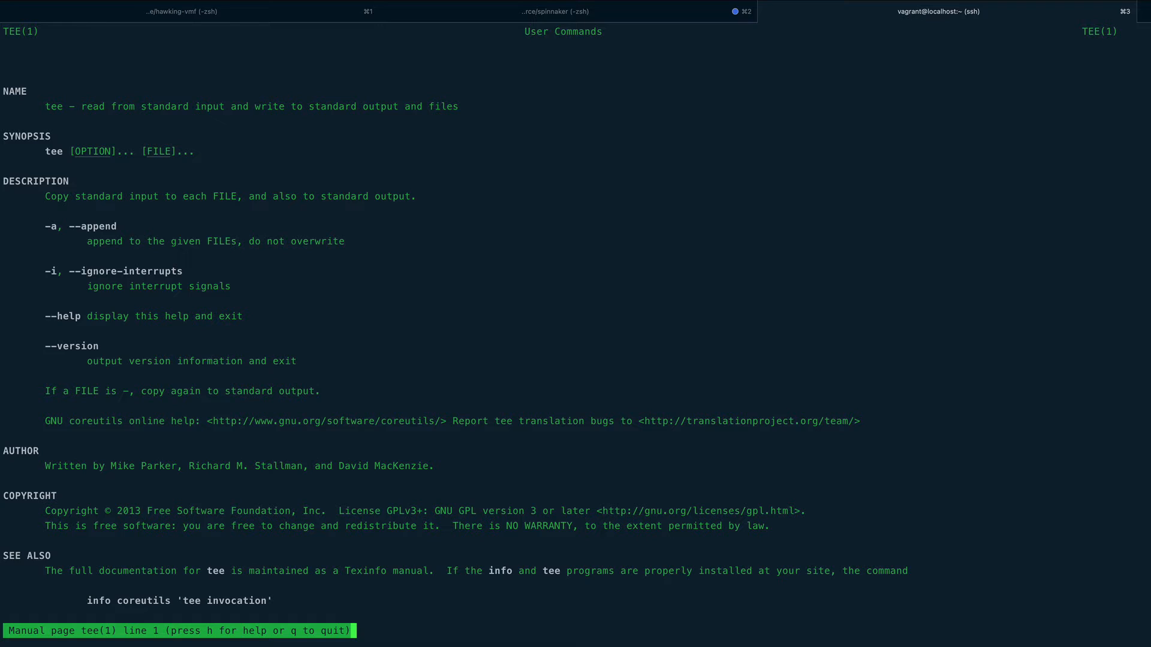
pyautogui.press('q')
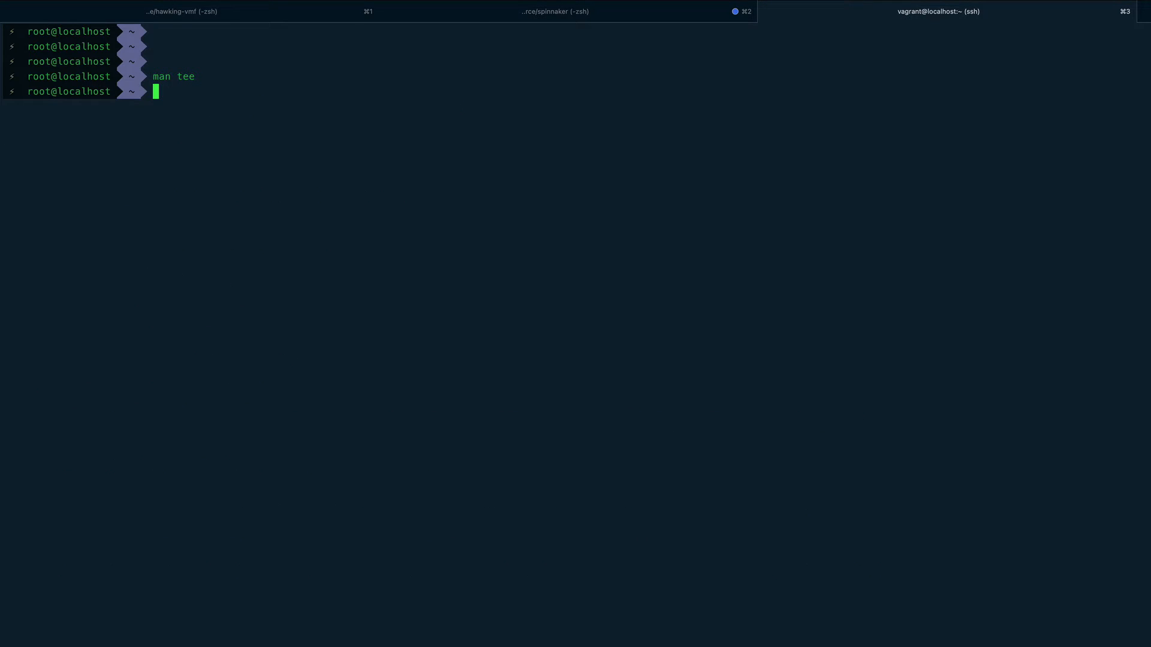
# Step: Run echo "hello world" so it prints hello world below the command
pyautogui.write('echo')
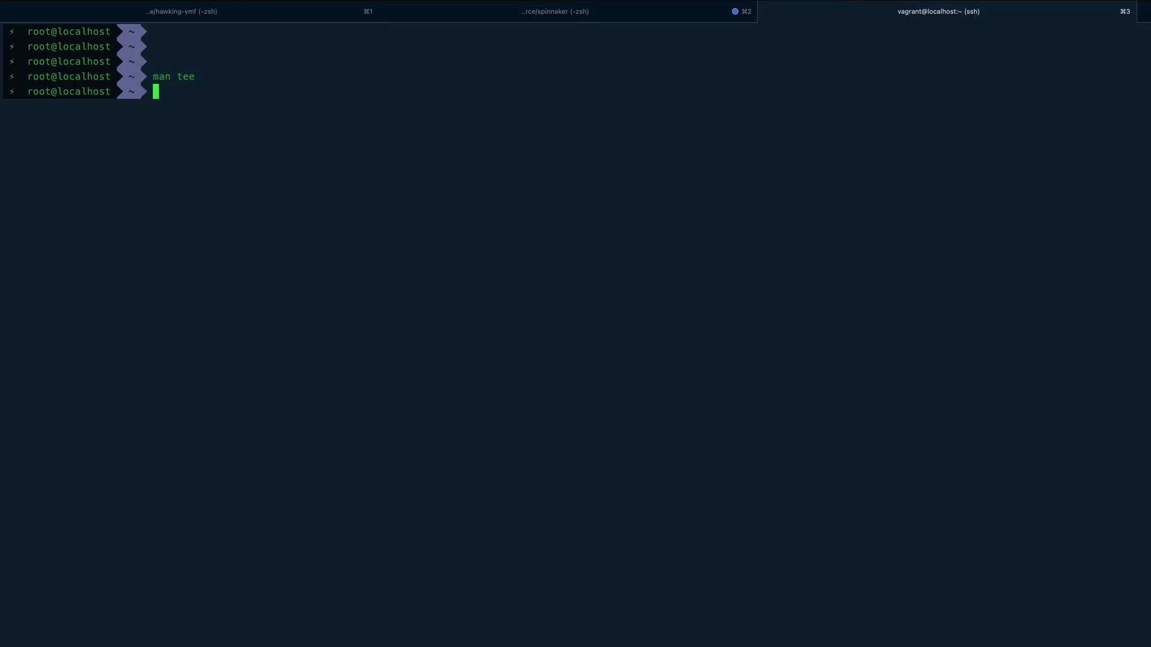
pyautogui.write('echo "')
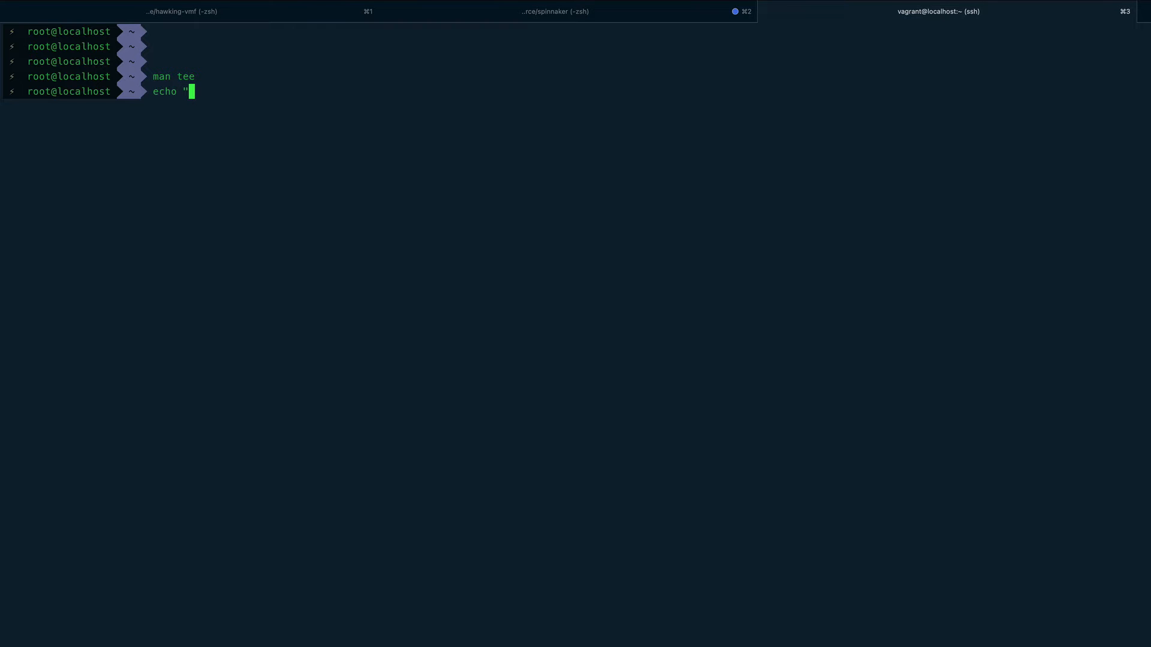
pyautogui.write('hello')
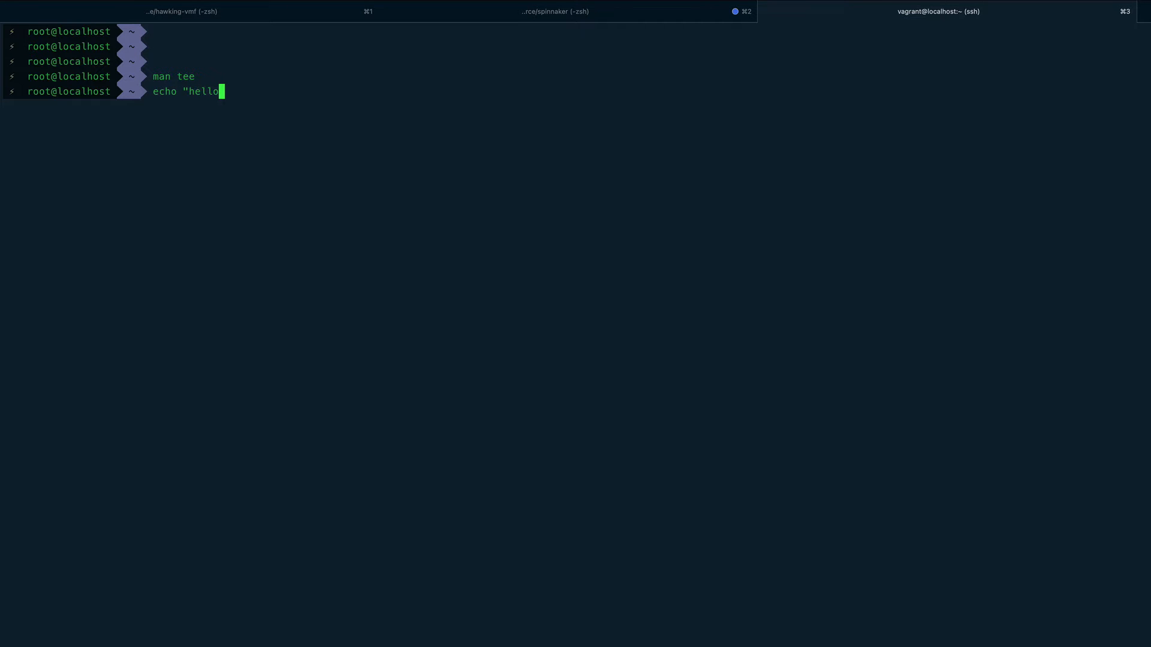
pyautogui.write('world')
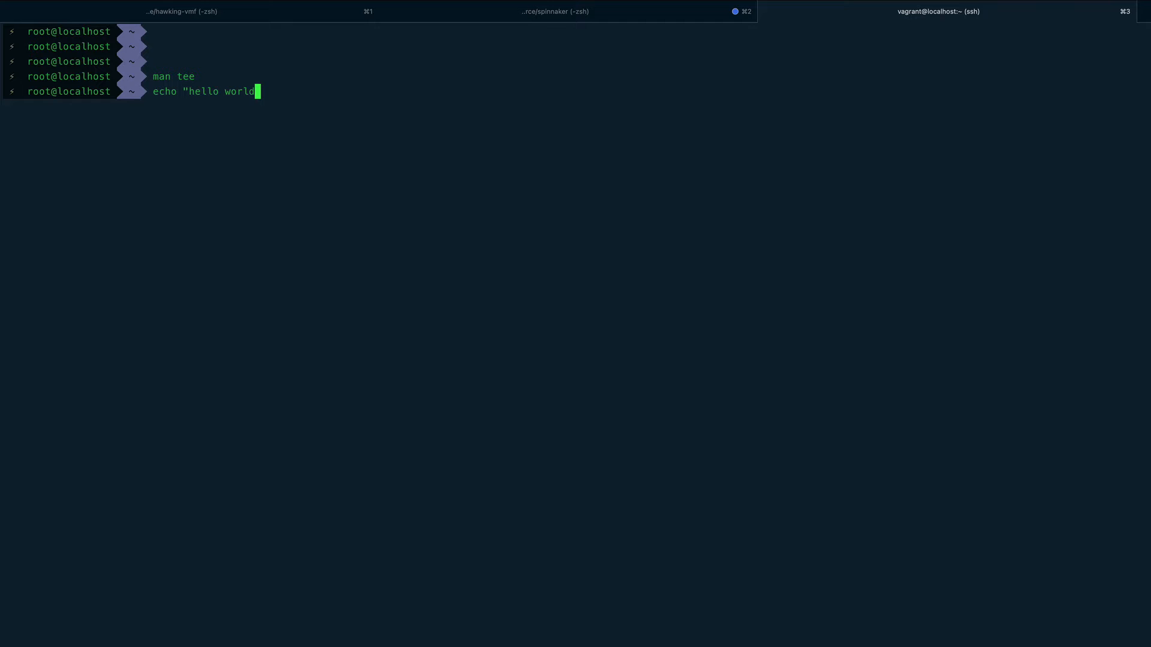
pyautogui.write('"')
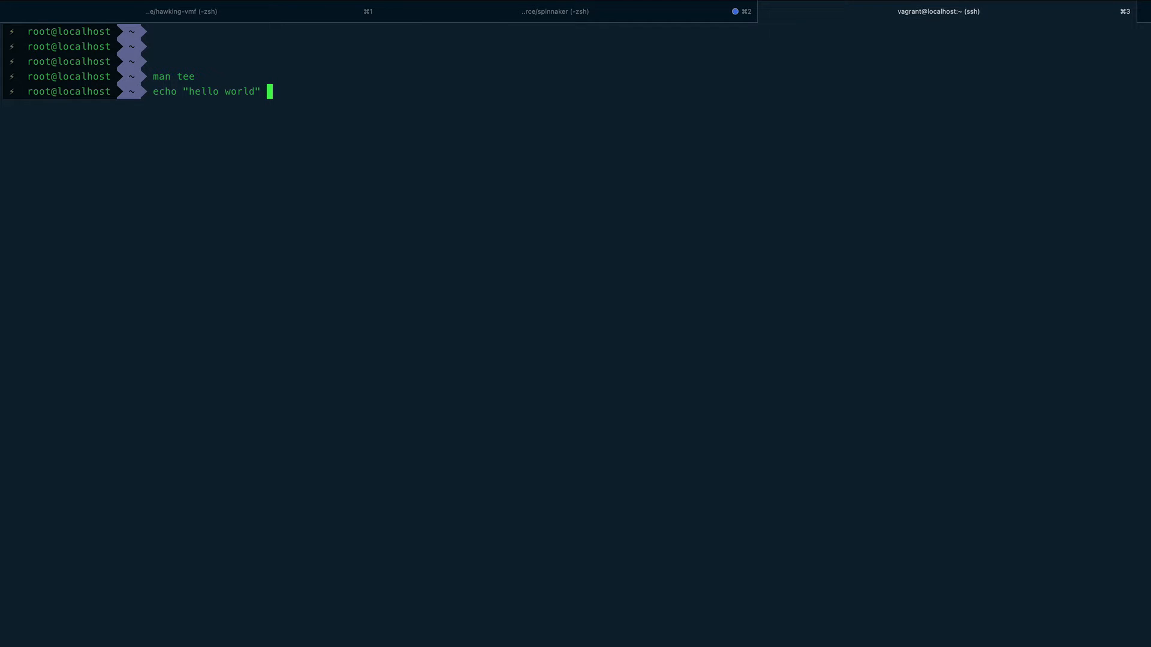
pyautogui.press('Return')
pyautogui.write('echo "hello world" | tee')
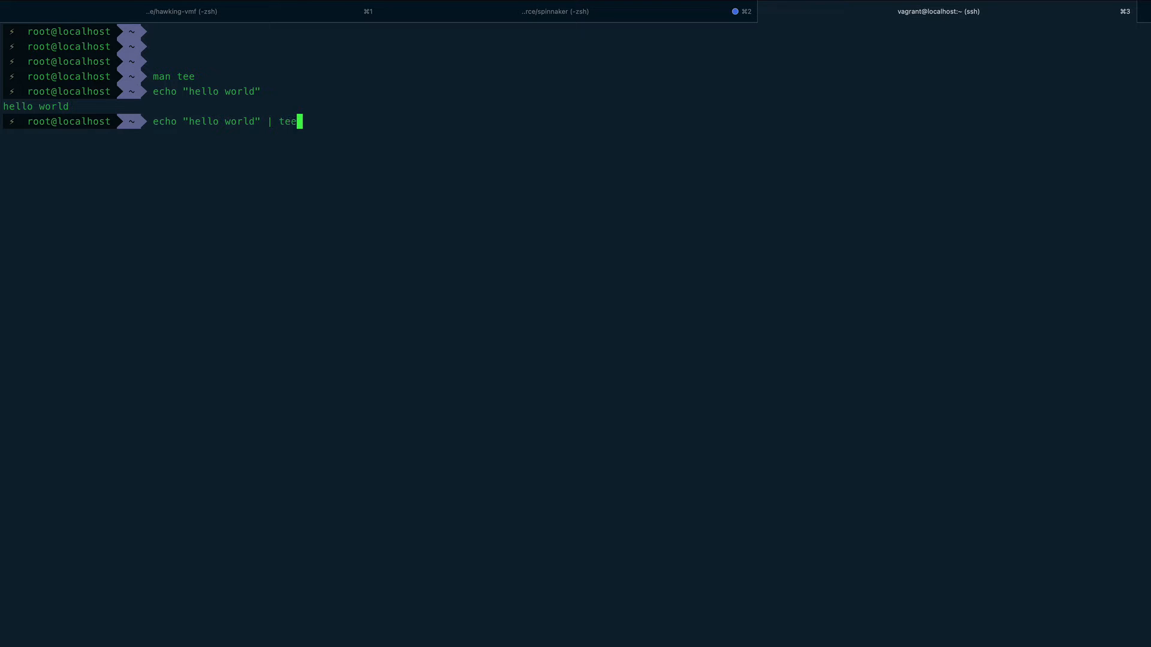
# Step: Pipe echo "hello world" into tee hello.txt to write the file
pyautogui.write('/')
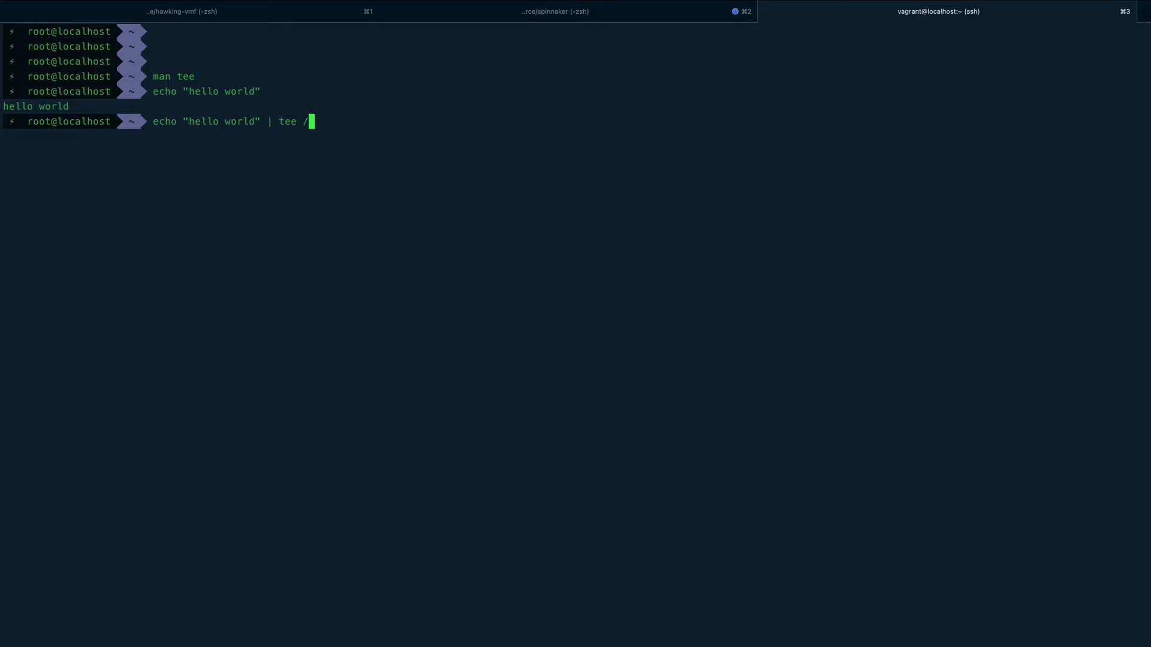
pyautogui.press('Backspace')
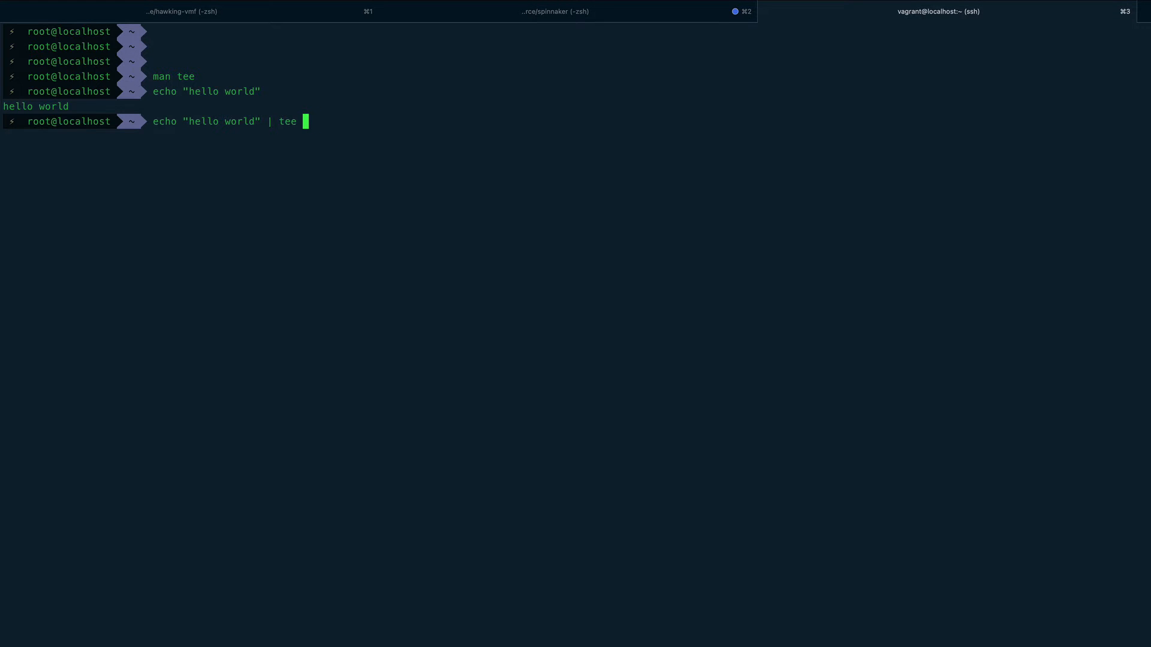
pyautogui.write('hello')
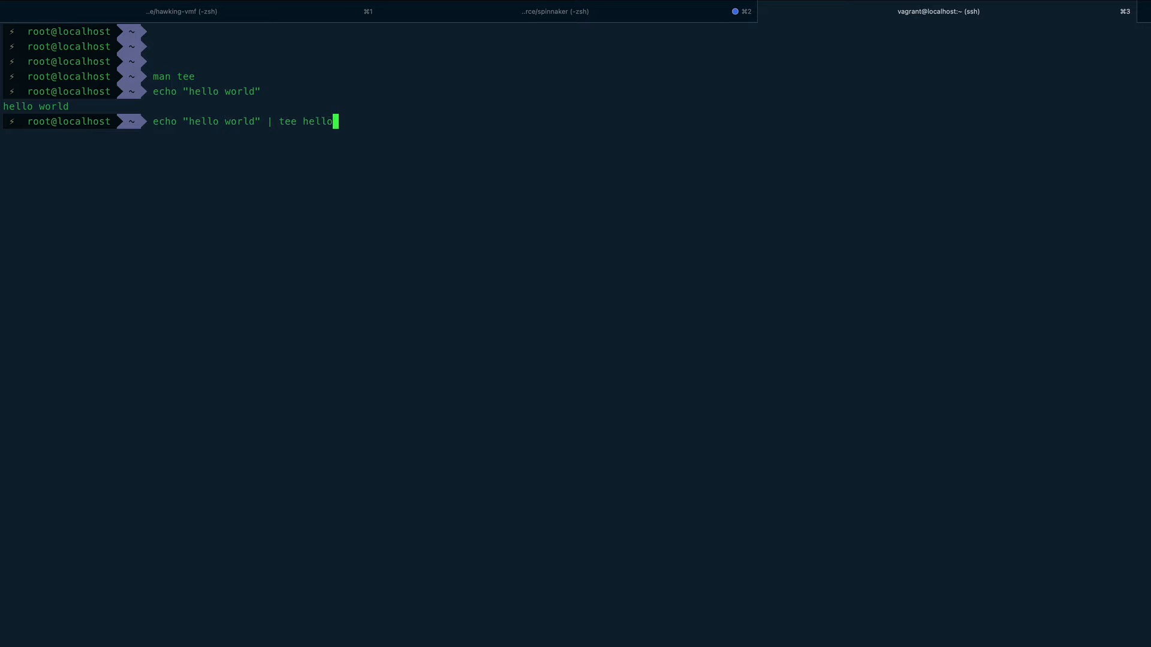
pyautogui.write('.t')
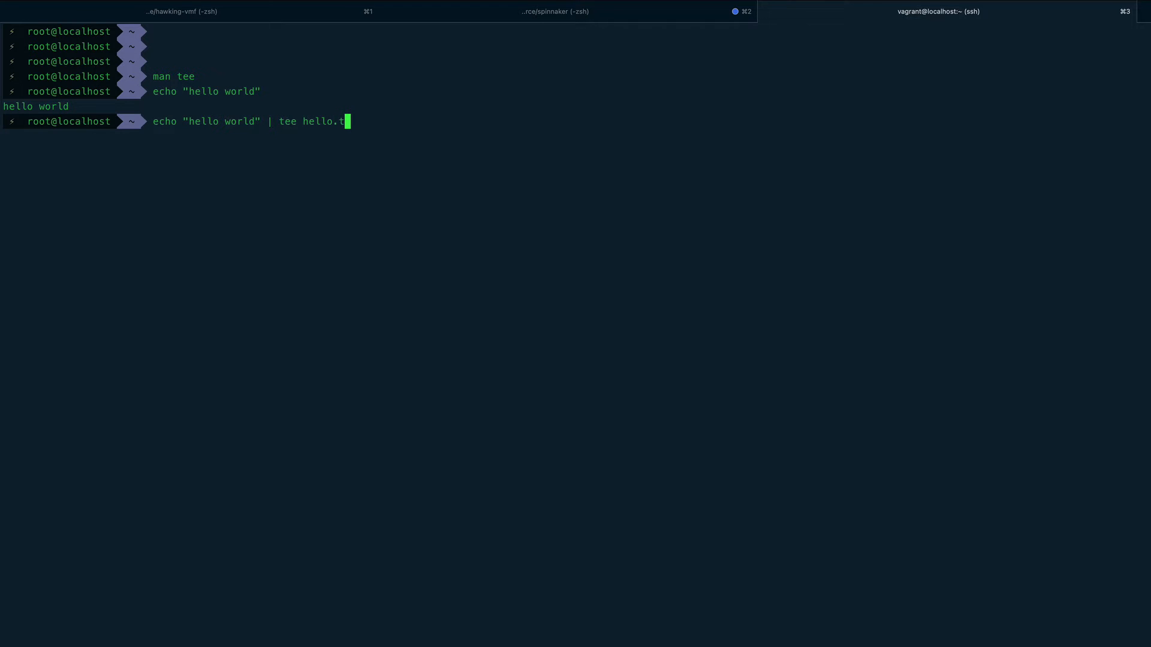
pyautogui.press('Return')
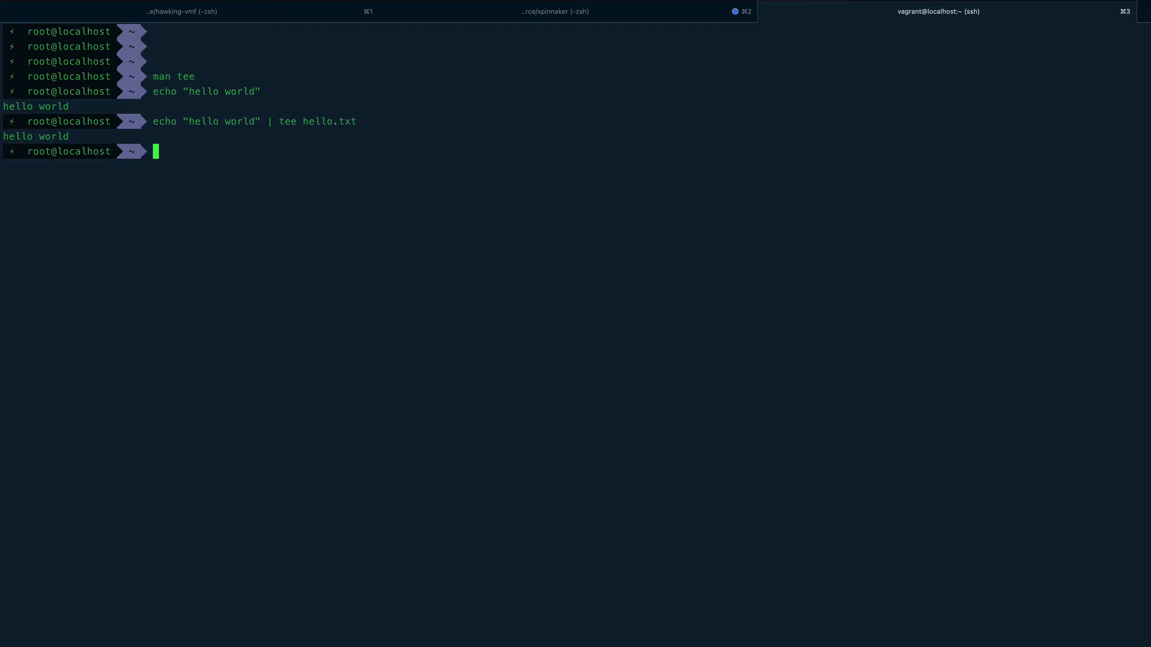
# Step: Show hello.txt with cat, confirming it contains hello world
pyautogui.write('ca')
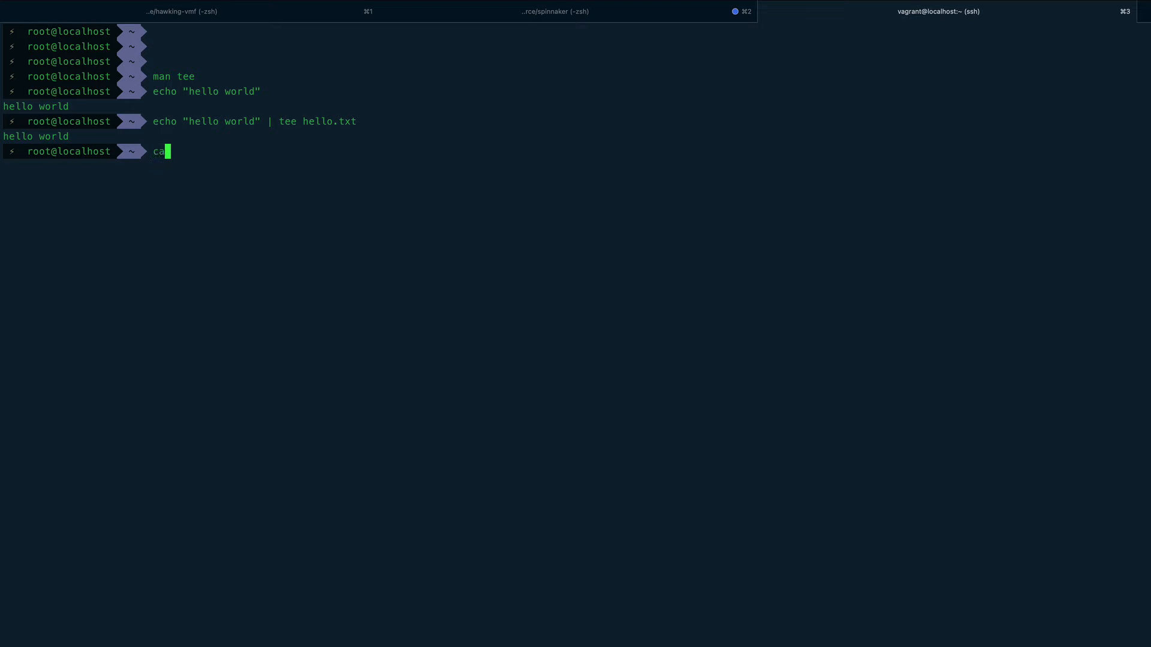
pyautogui.press('Return')
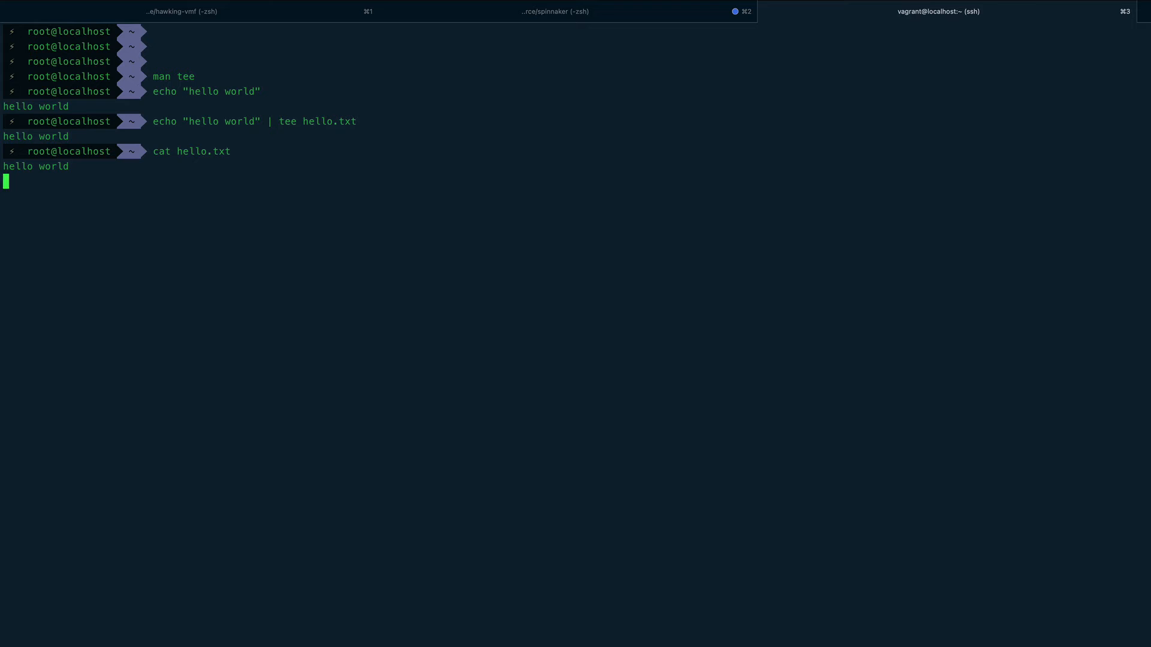
pyautogui.press('Return')
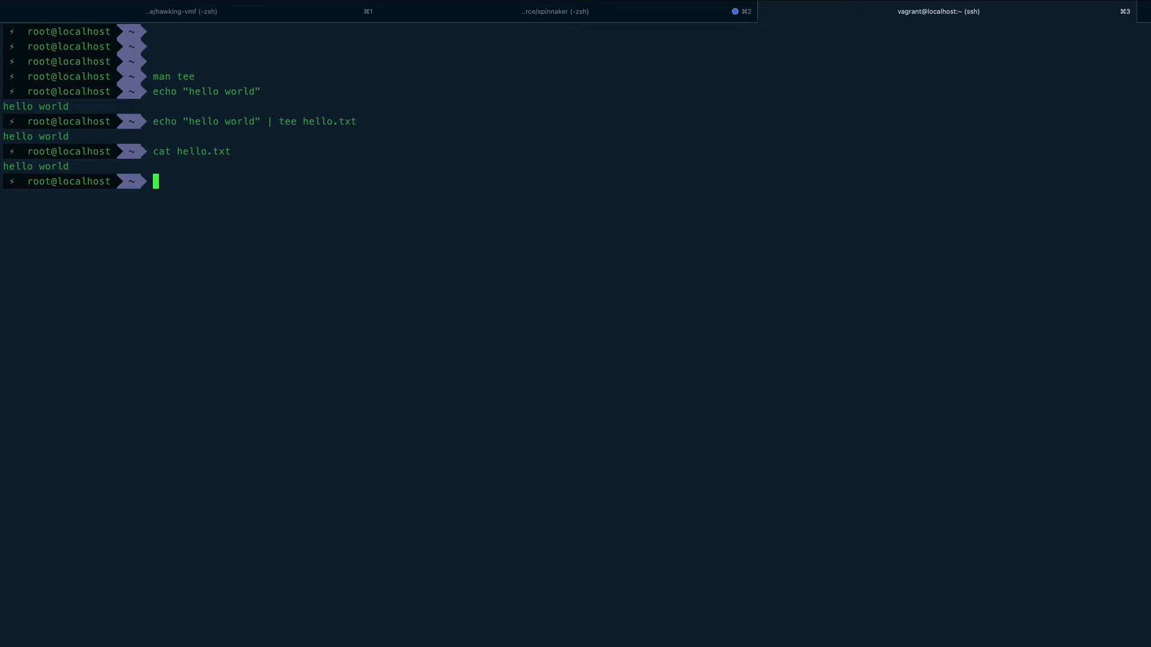
# Step: Compose sudo echo "xyz" > /etc/fstab at the prompt without running it
pyautogui.write('sudo')
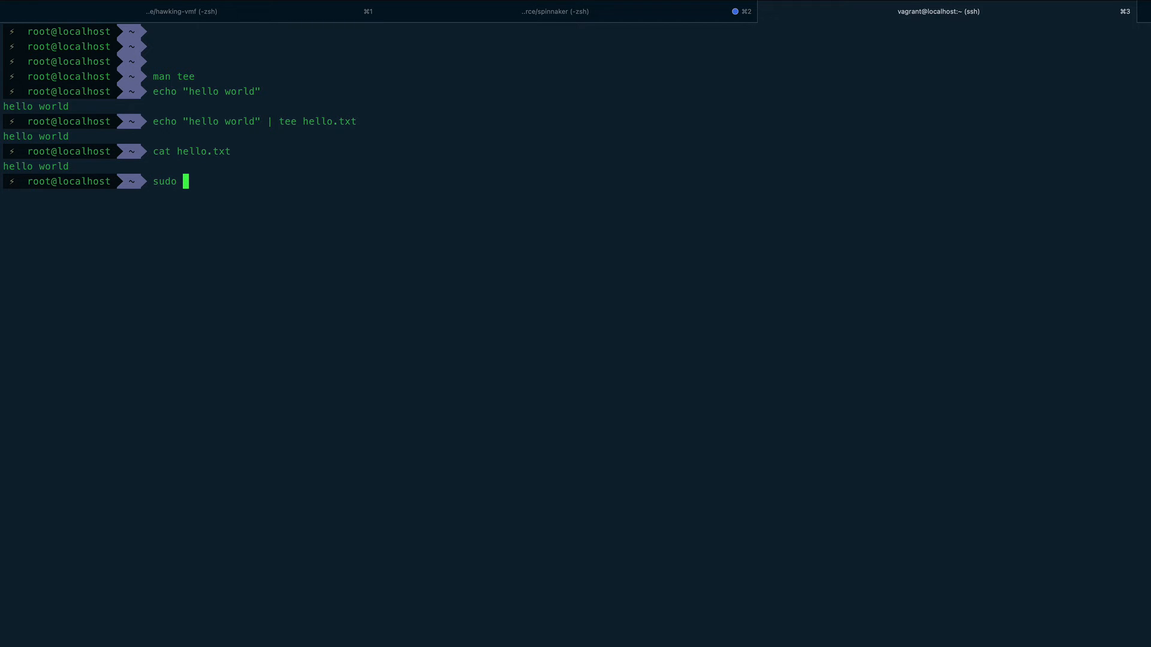
pyautogui.write('echo "')
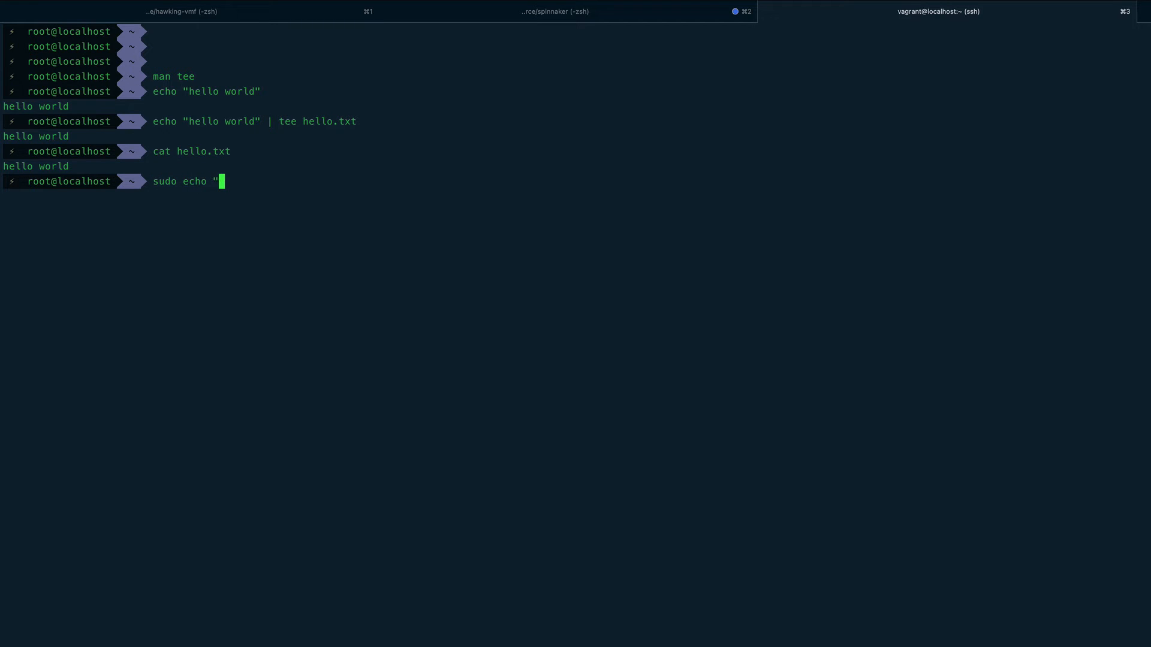
pyautogui.write('xy')
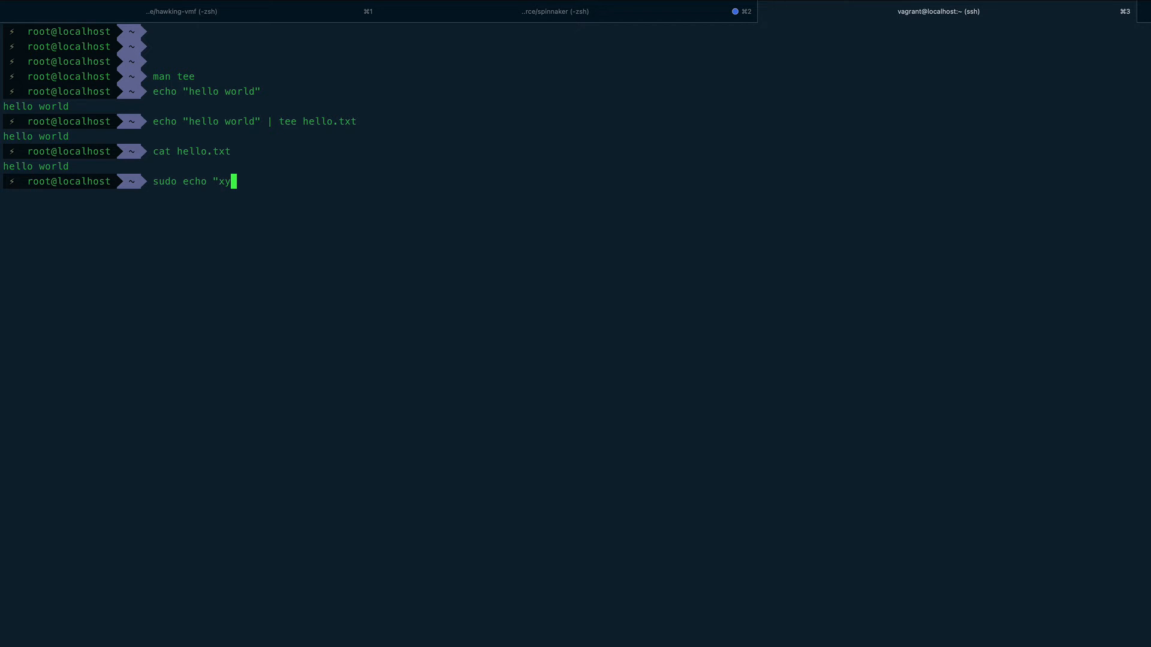
pyautogui.write('z')
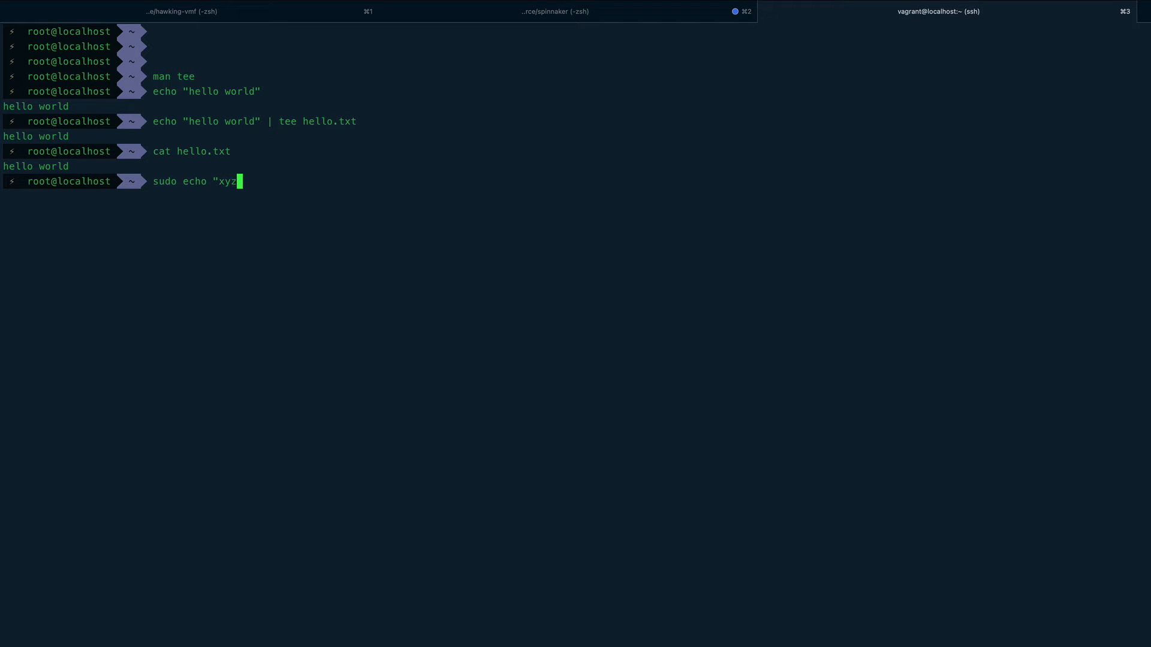
pyautogui.write('"')
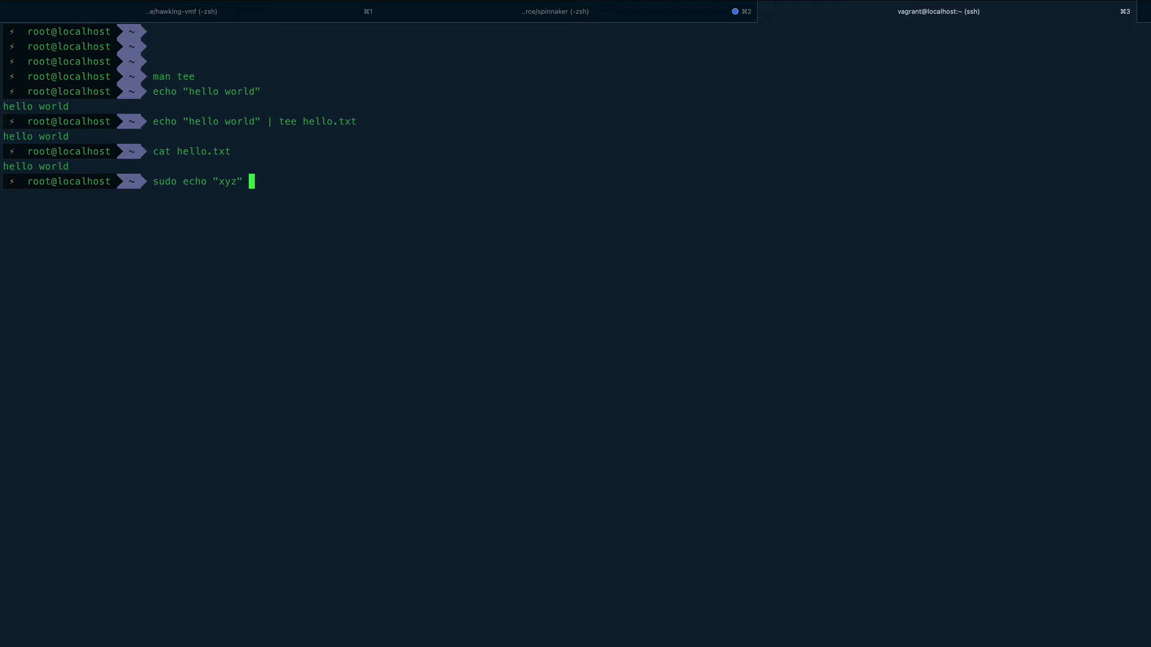
pyautogui.write('/et')
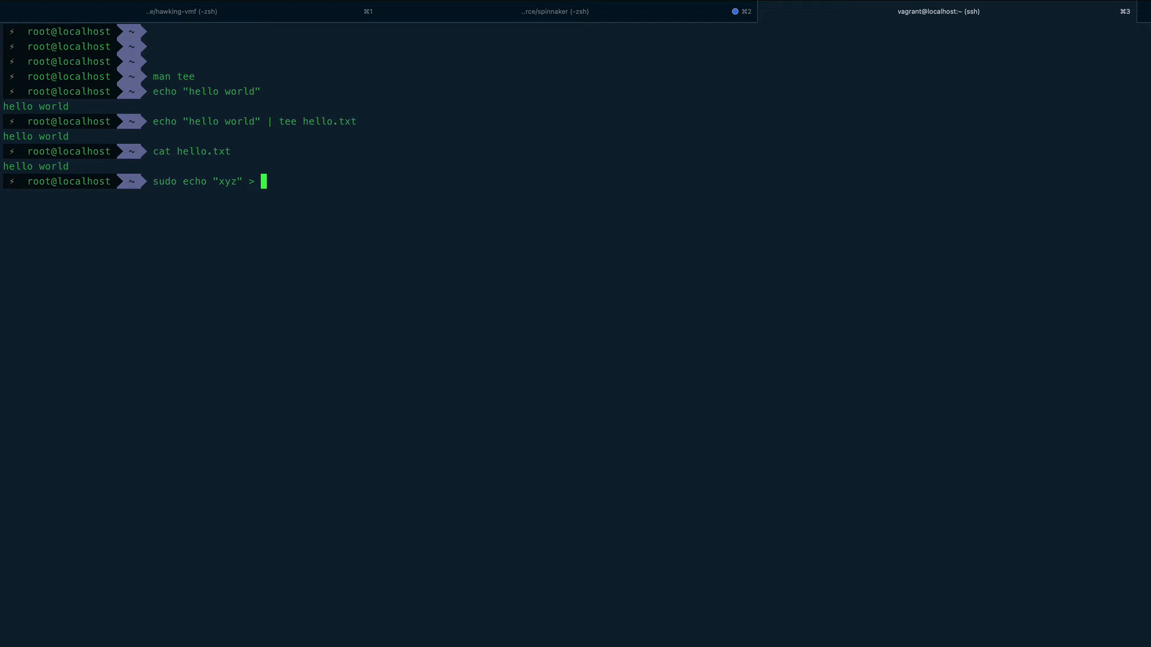
pyautogui.write('/etc/')
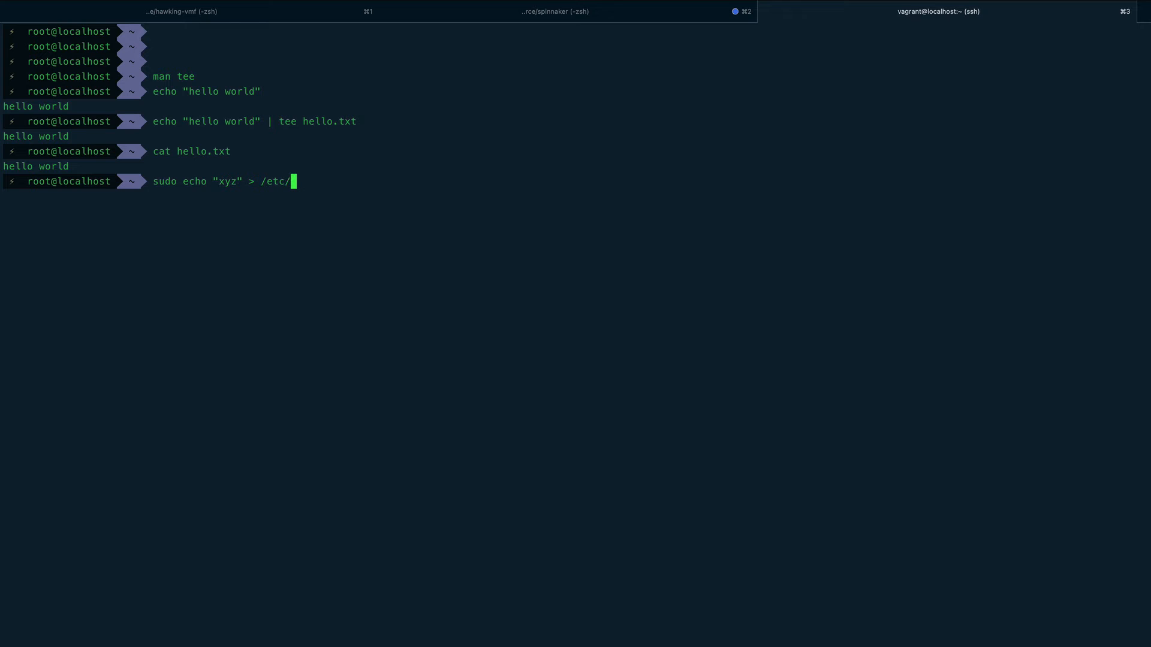
pyautogui.write('fst')
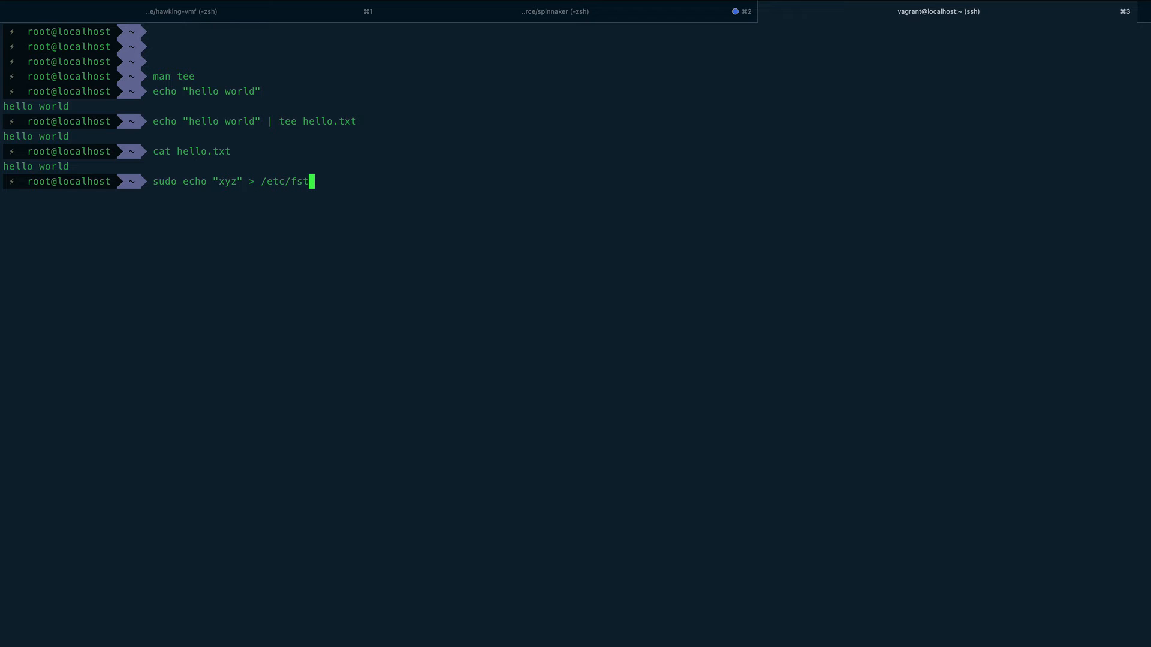
pyautogui.write('ab')
pyautogui.write('sudo')
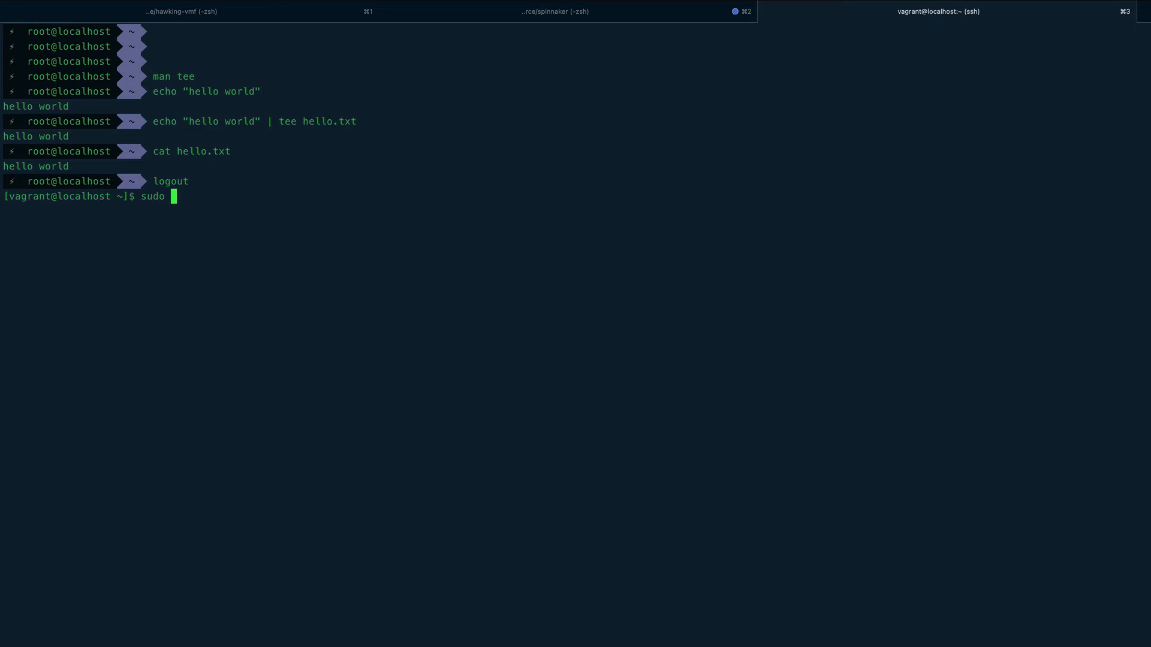
# Step: Run sudo echo "hello world" > /etc/fstab, getting Permission denied, and highlight the /etc/fstab path
pyautogui.write('echo "hel;lo')
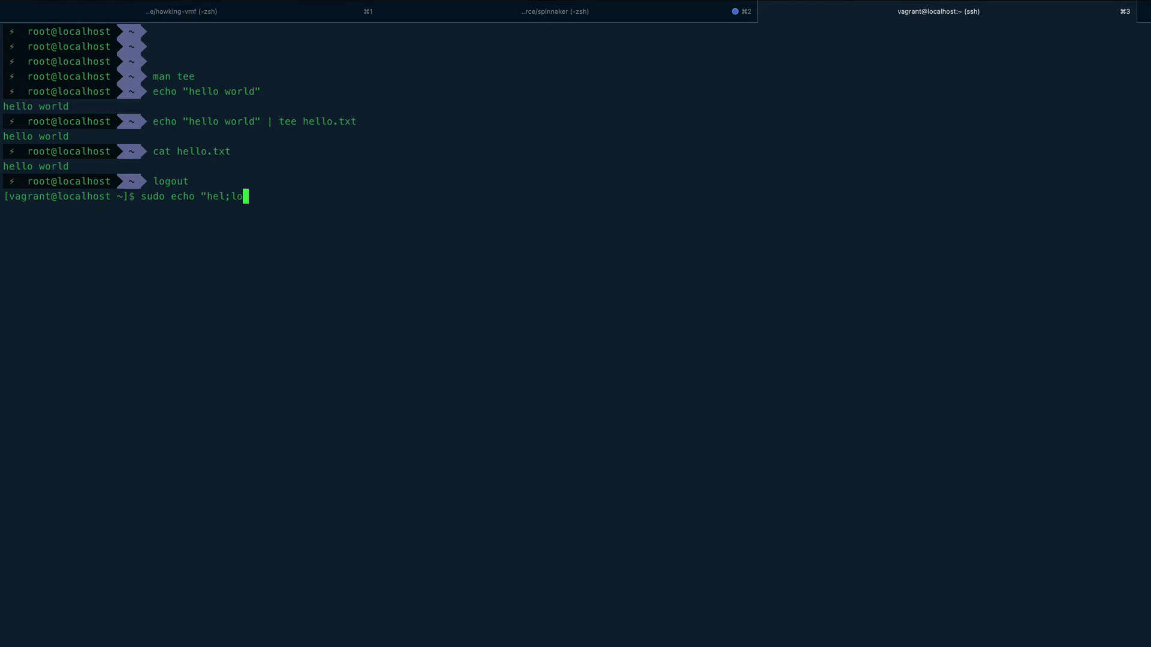
pyautogui.press('Backspace')
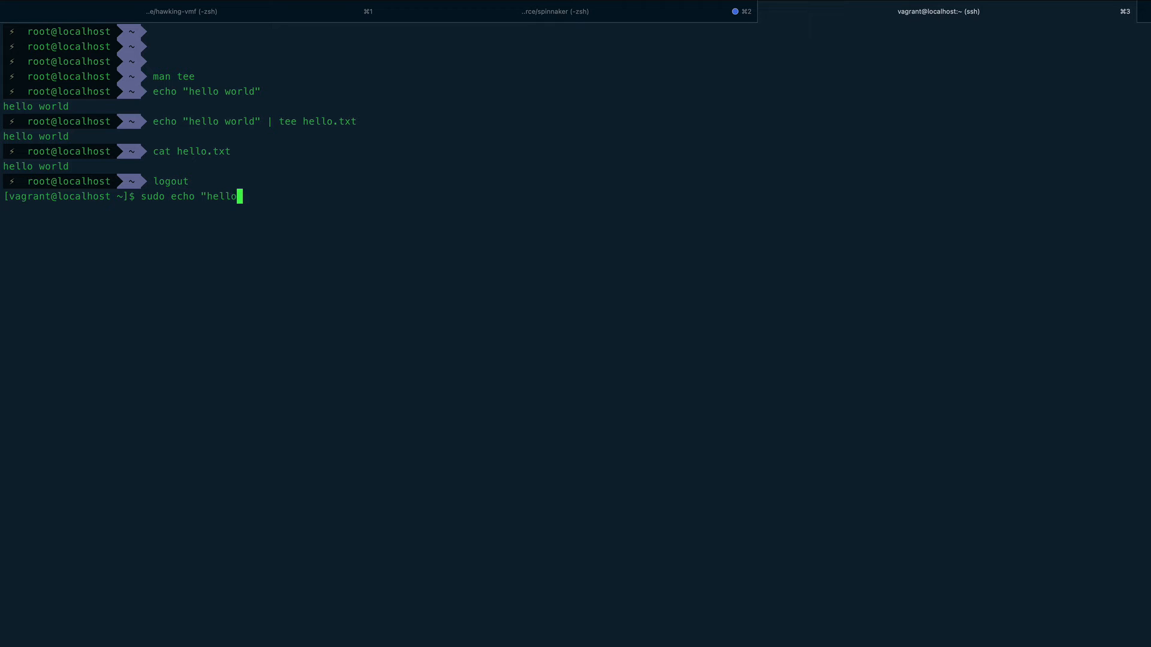
pyautogui.write('world')
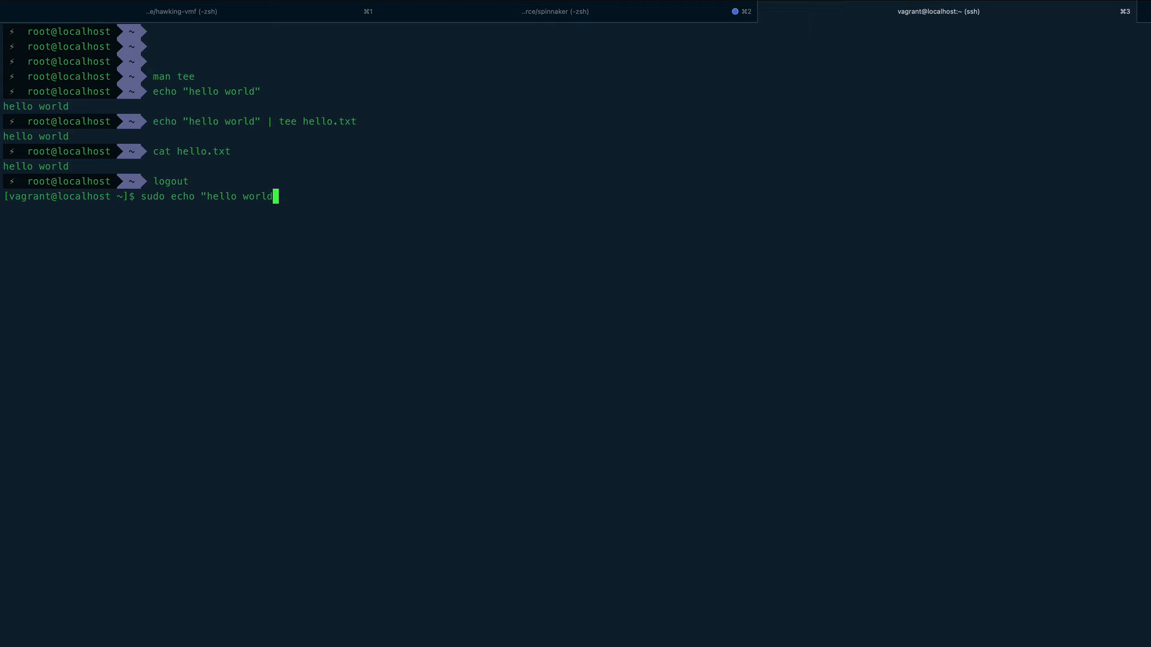
pyautogui.write('>')
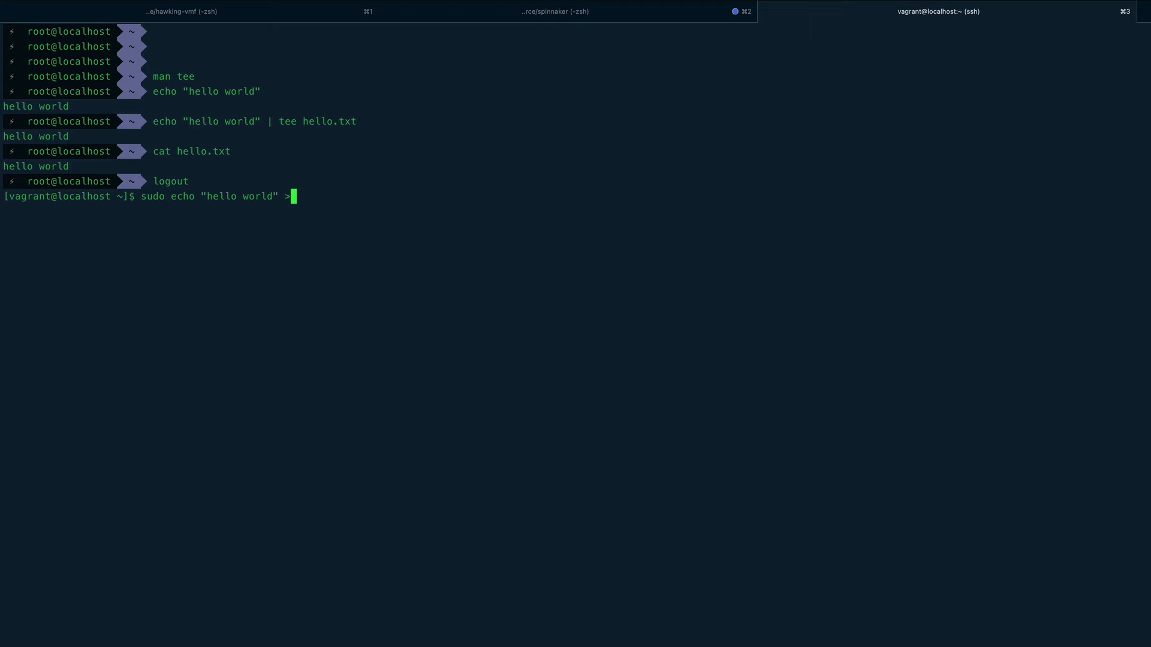
pyautogui.write('/et')
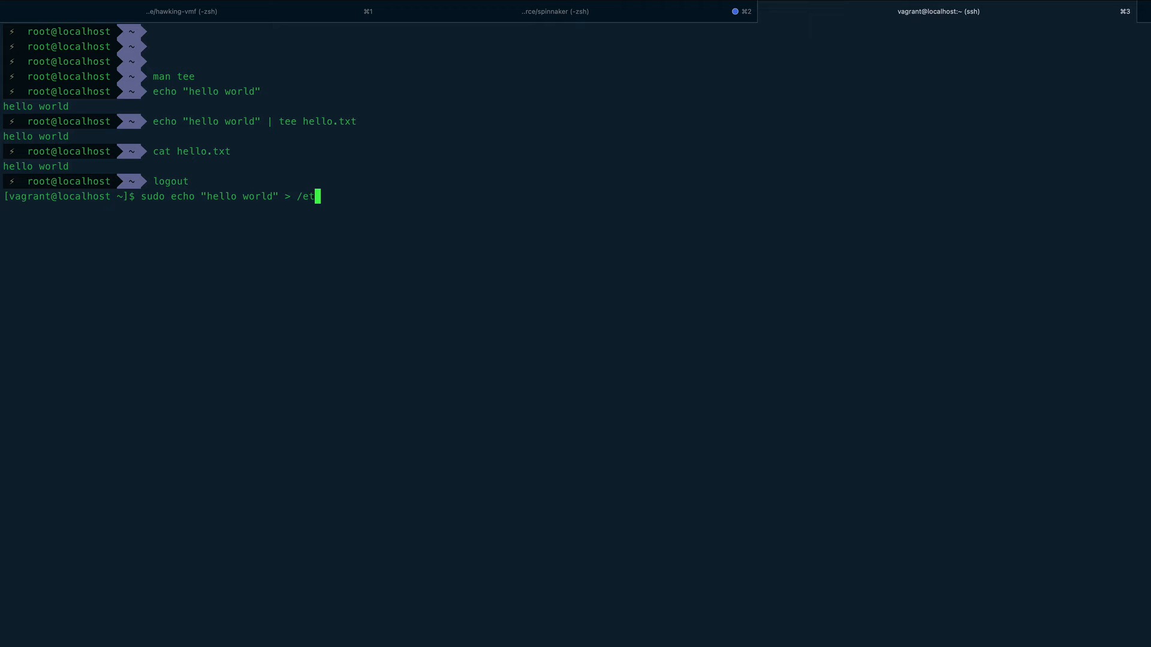
pyautogui.write('c/')
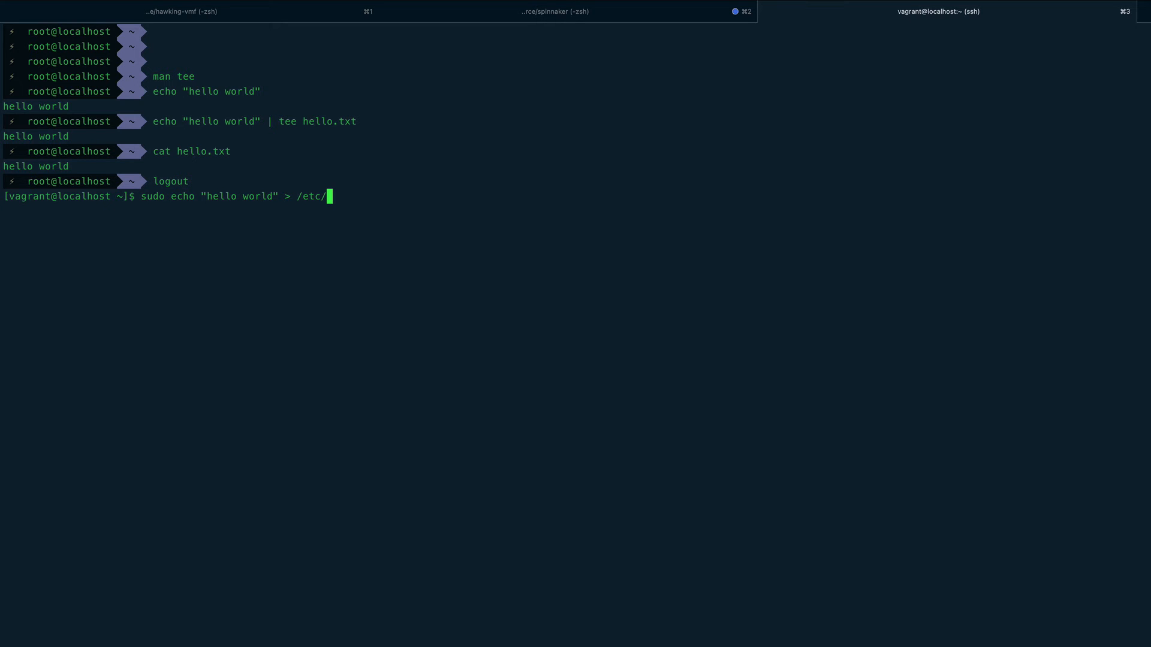
pyautogui.write('fst')
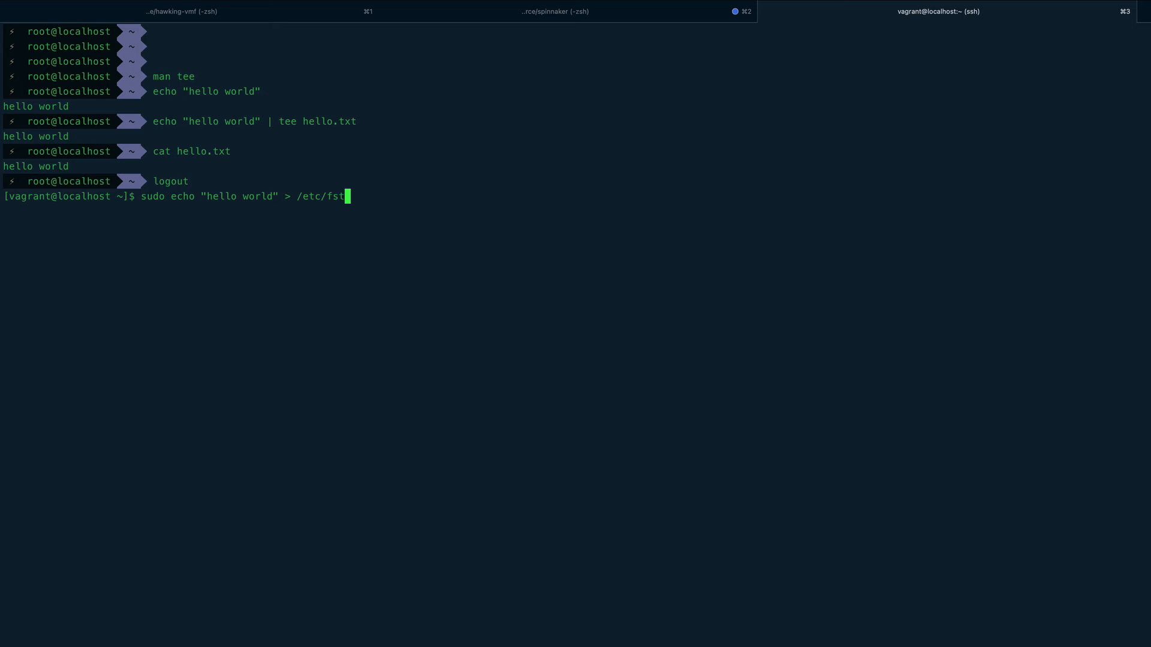
pyautogui.write('ab')
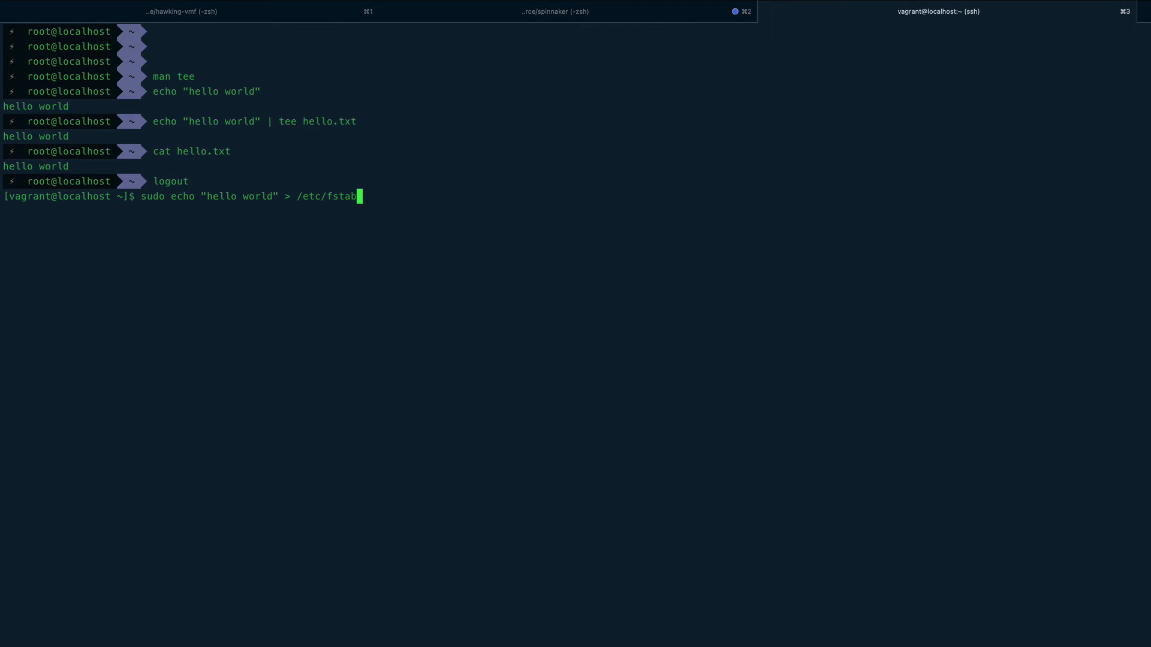
pyautogui.press('Return')
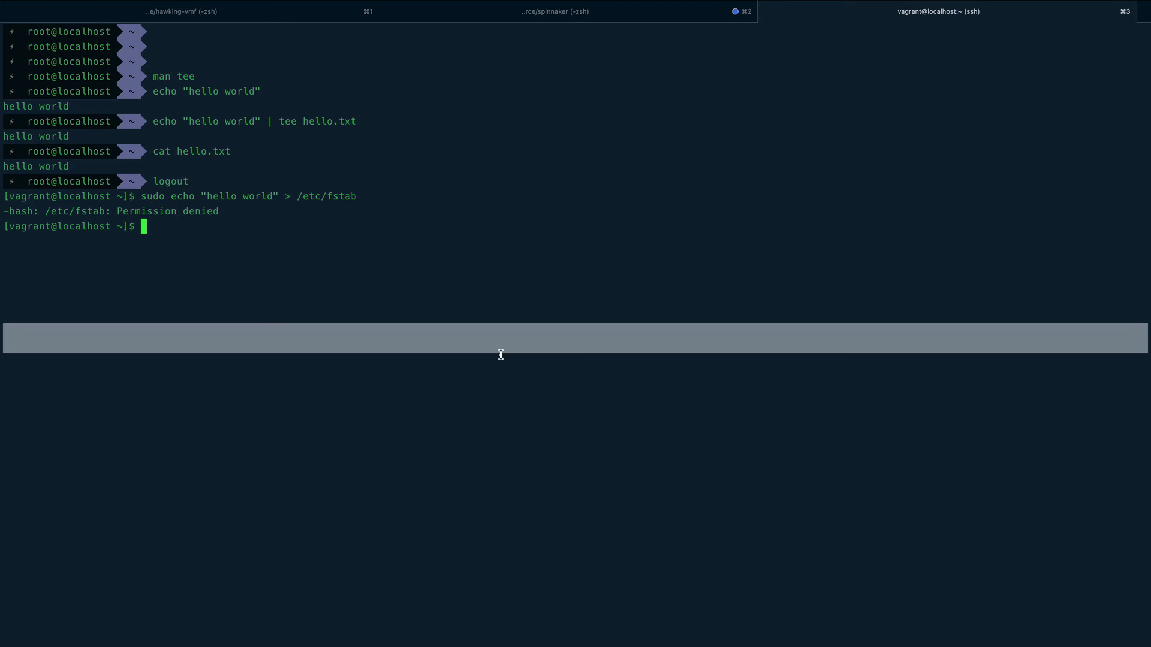
pyautogui.moveTo(298, 197)
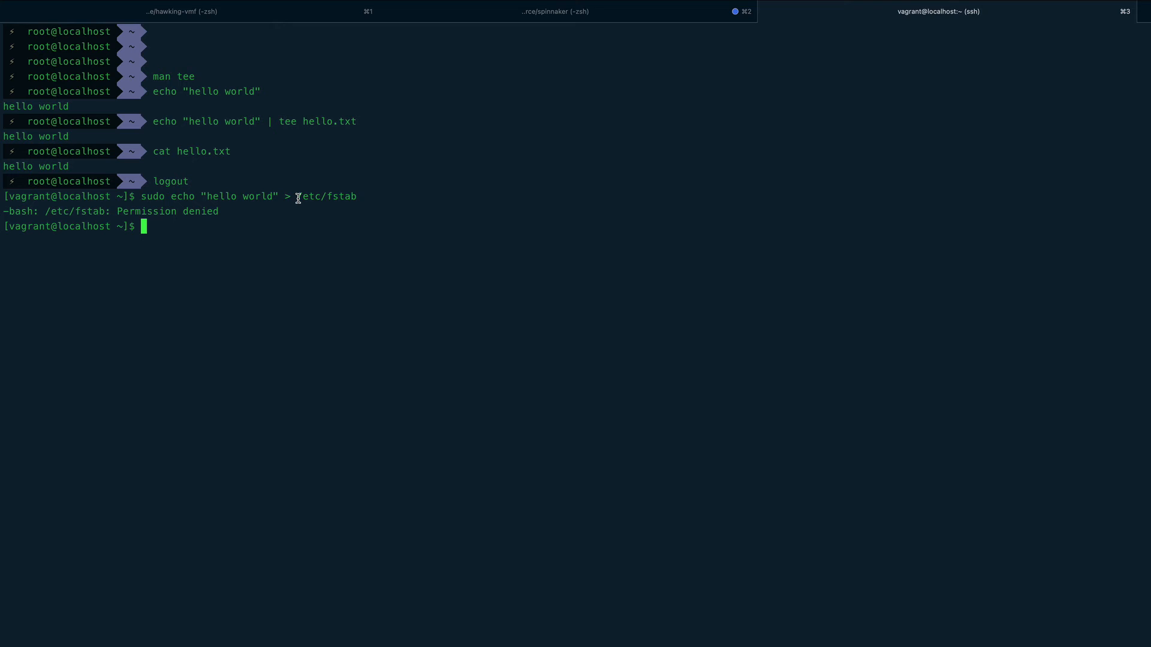
pyautogui.doubleClick(326, 195)
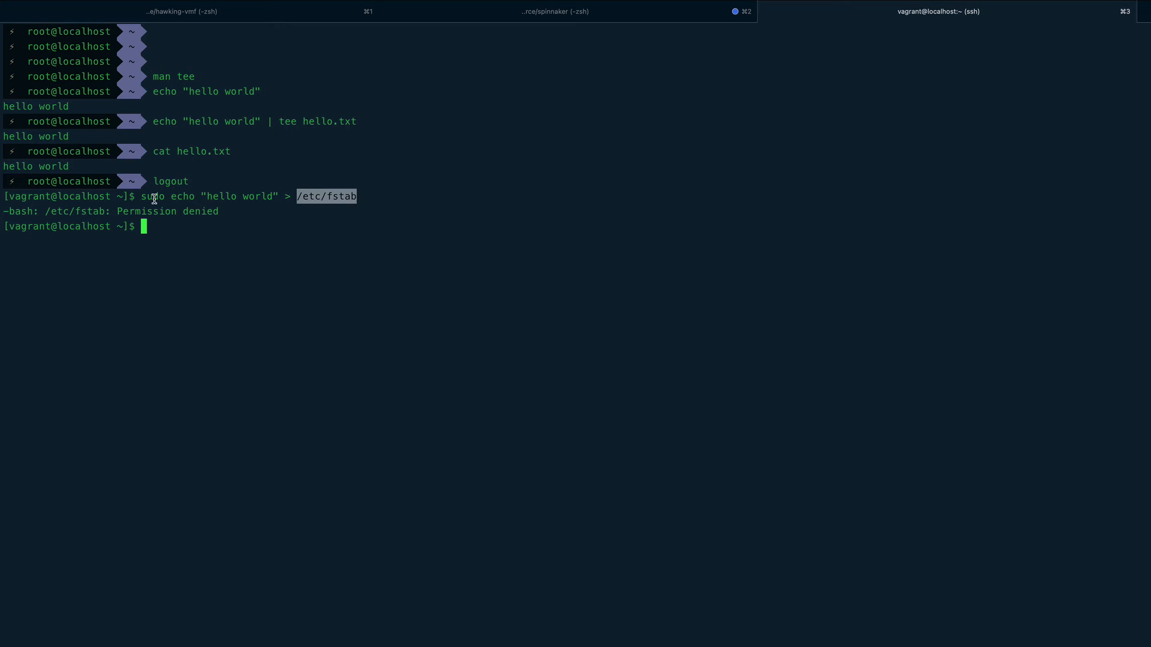
pyautogui.moveTo(473, 246)
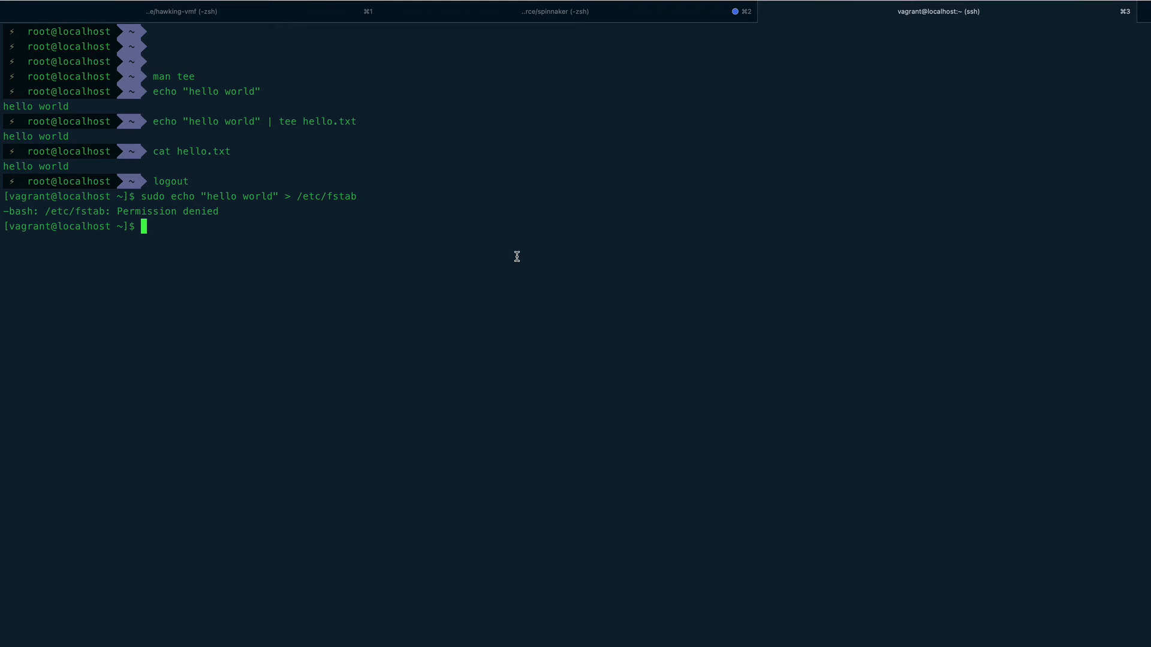
# Step: Compose echo "hello world" piped into tee -a
pyautogui.write('echo')
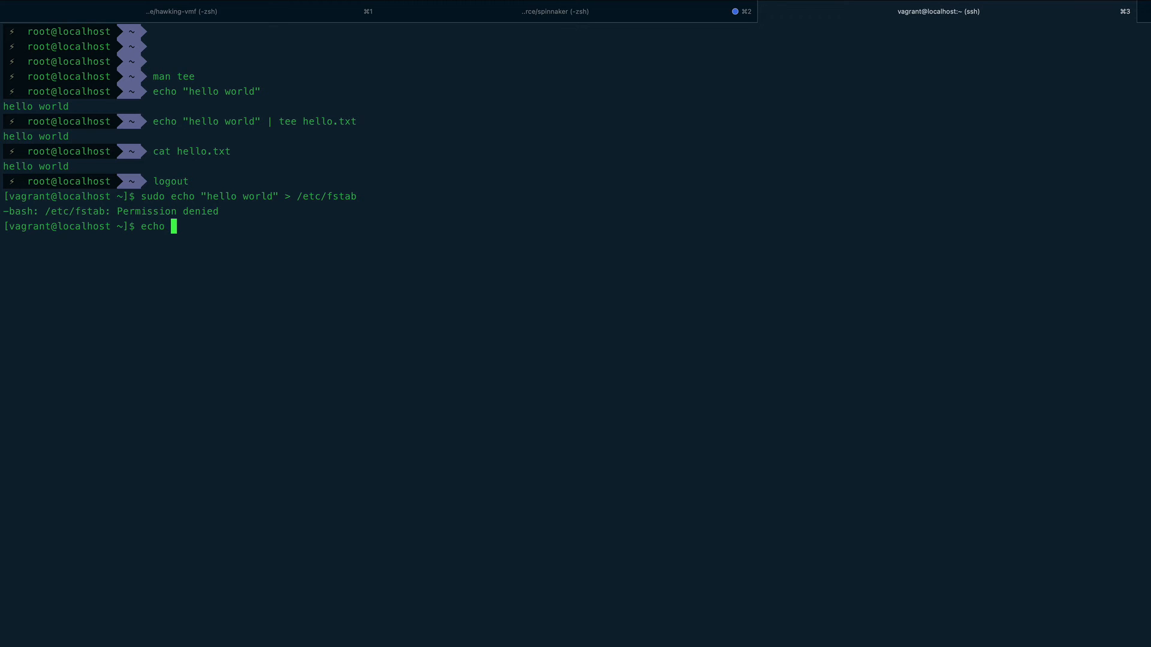
pyautogui.write('"hell')
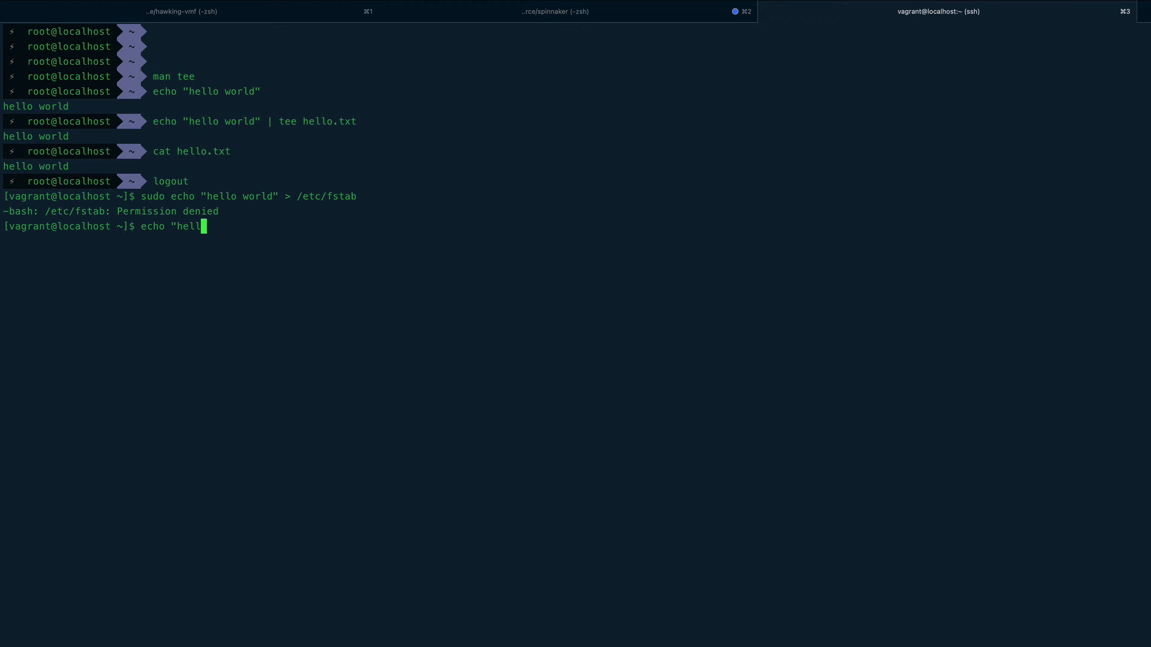
pyautogui.write('o world')
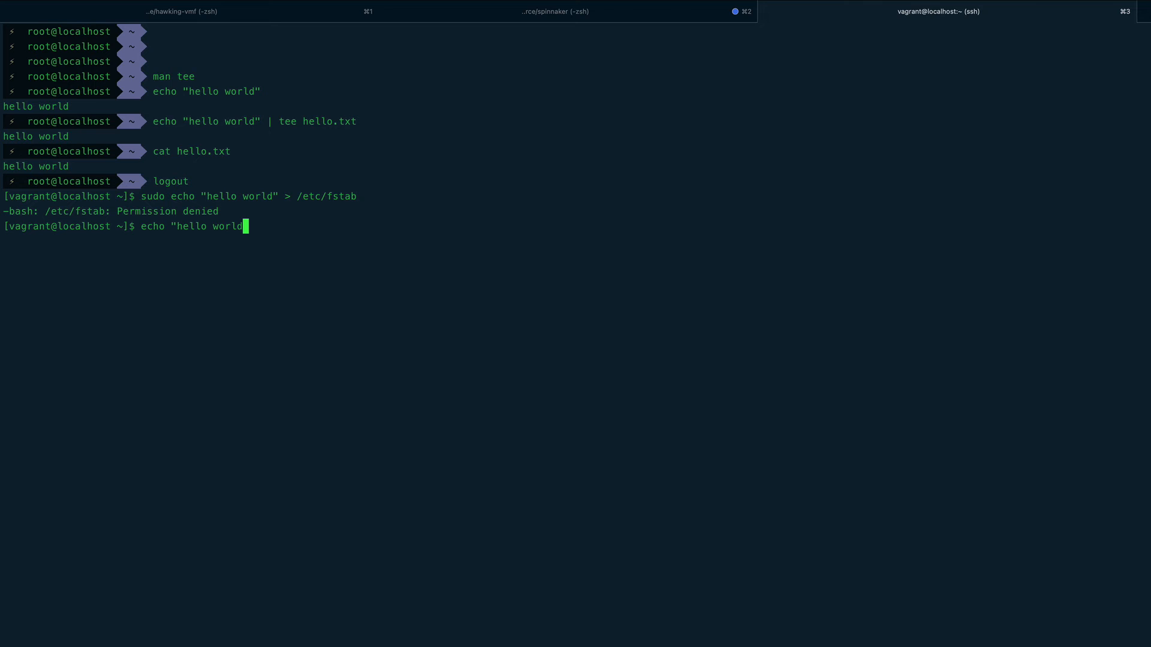
pyautogui.write('" |')
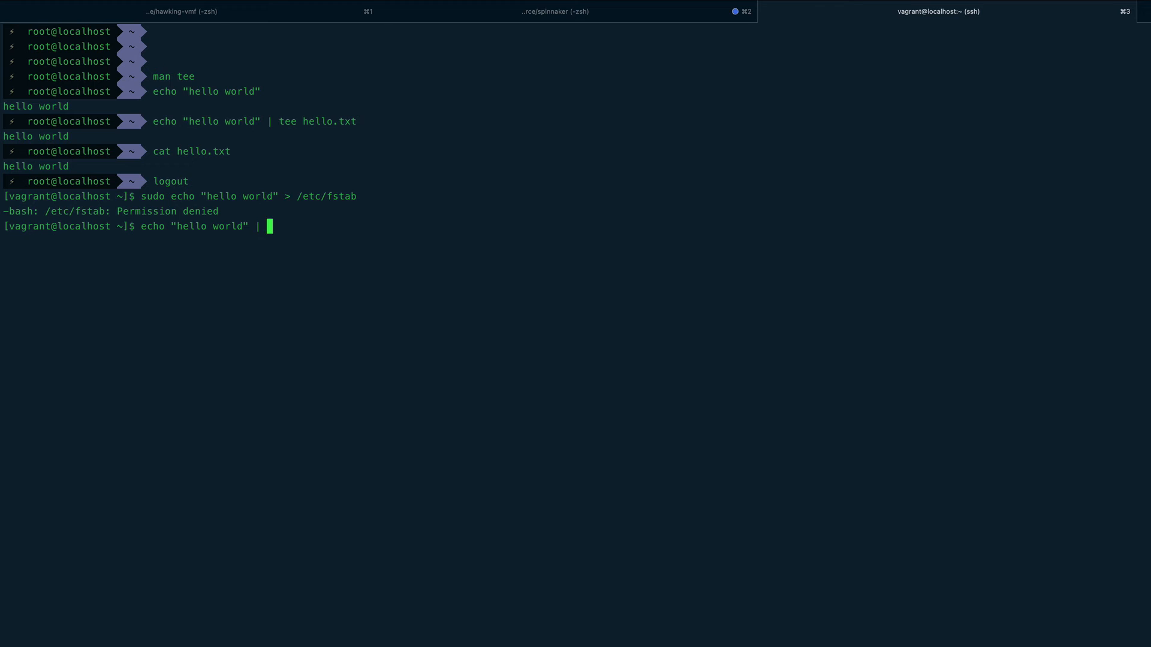
pyautogui.write('tee -')
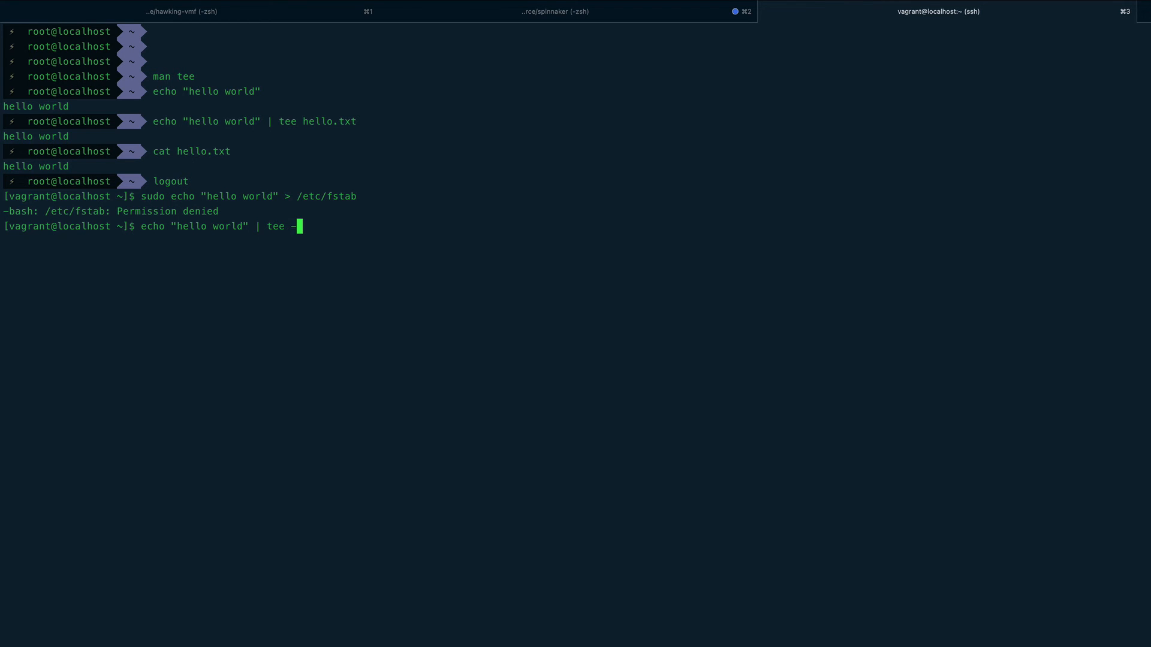
pyautogui.write('a')
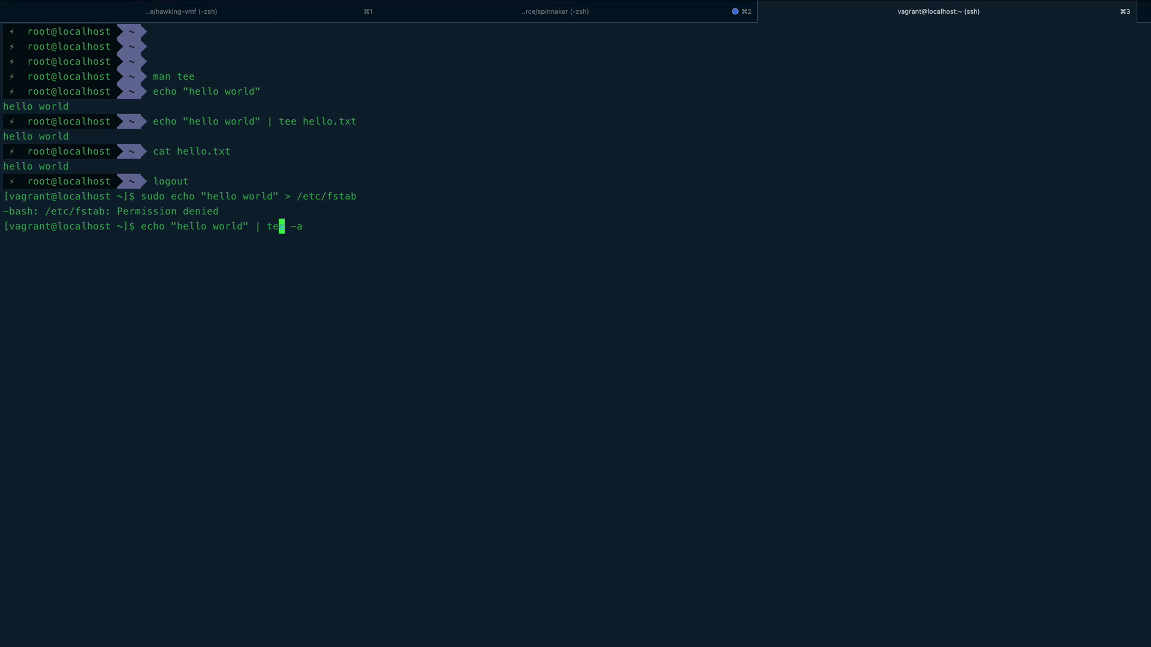
# Step: Insert sudo before tee, add /etc/fstab, and run it to append hello world as root
pyautogui.write('sudo')
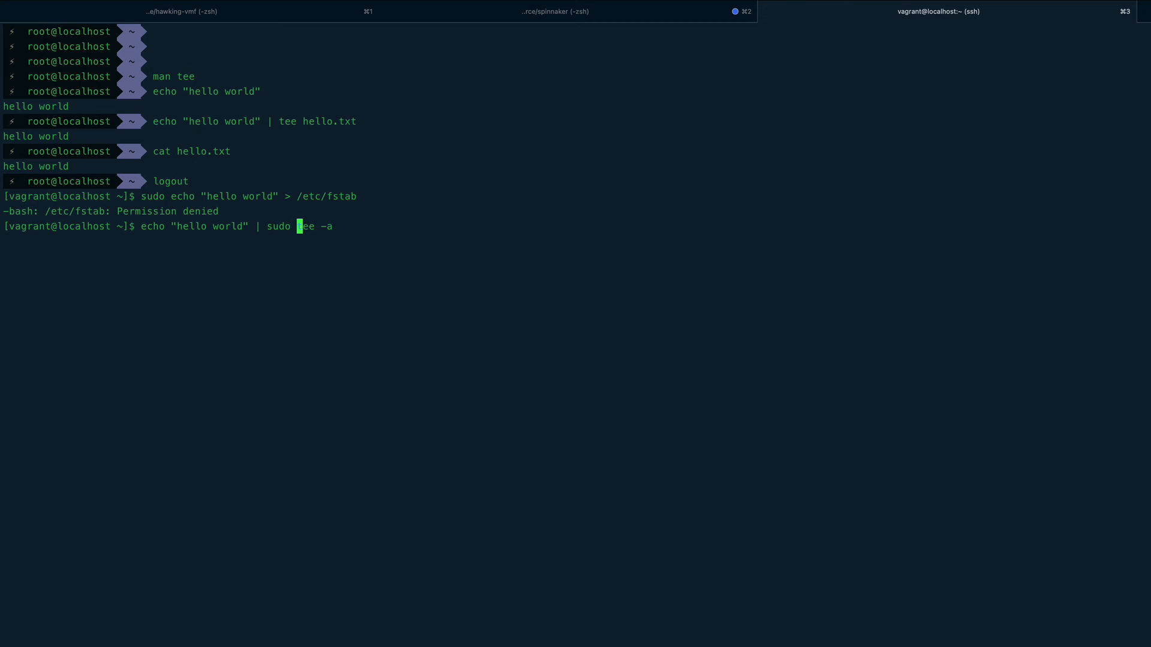
pyautogui.press('End')
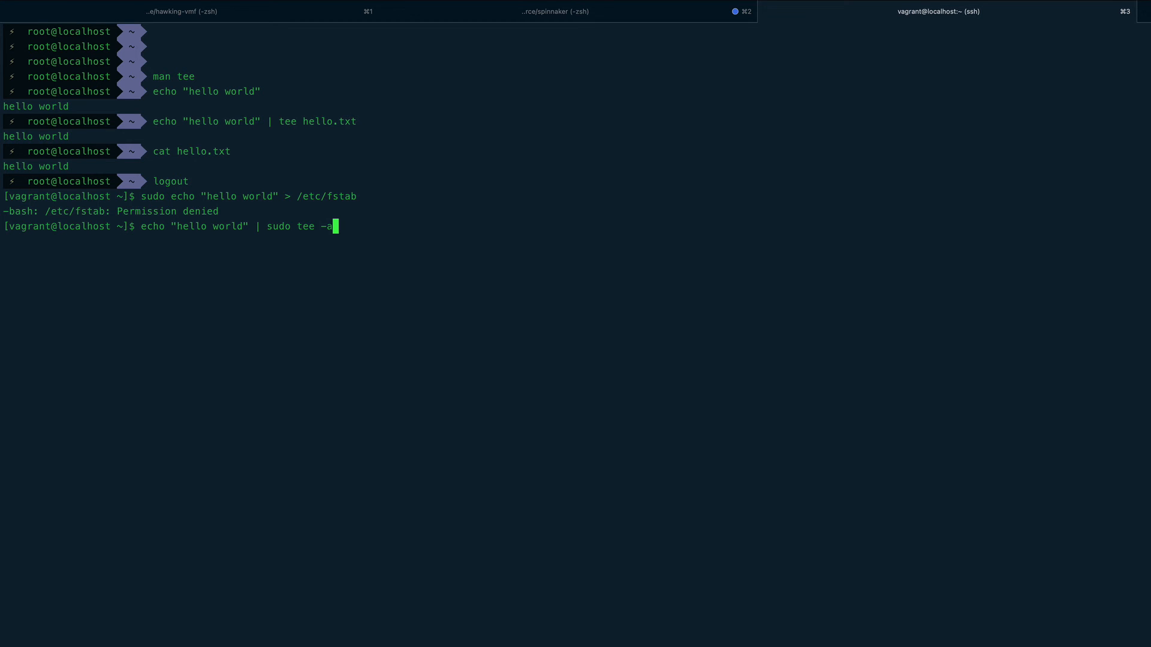
pyautogui.write('/et')
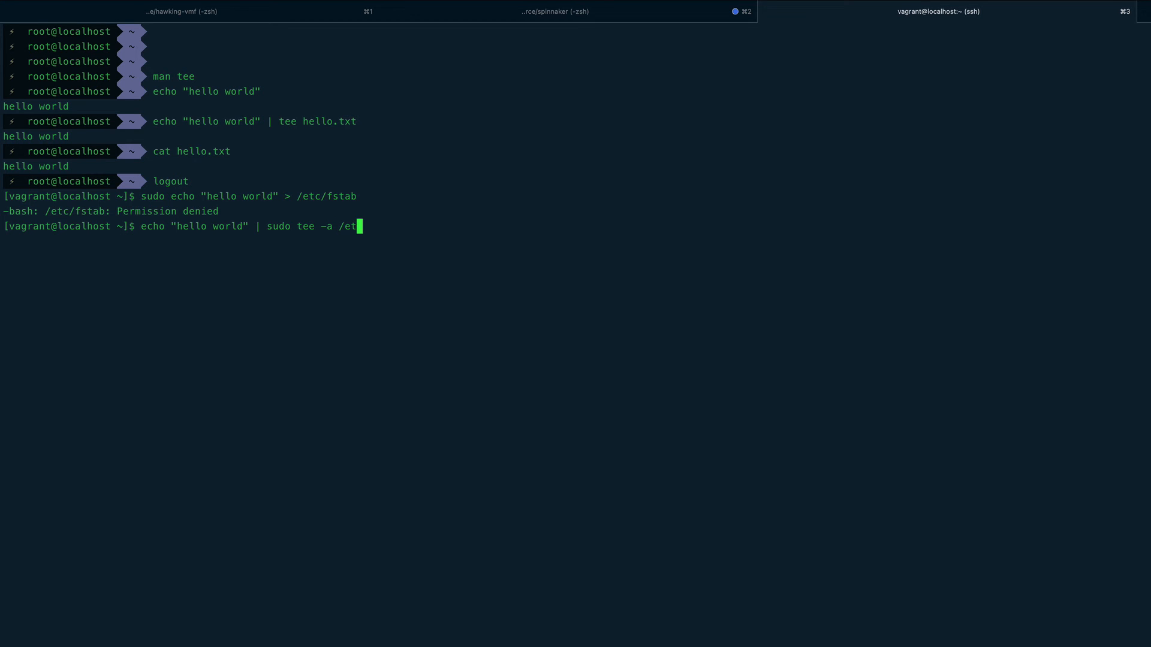
pyautogui.write('c/fstab')
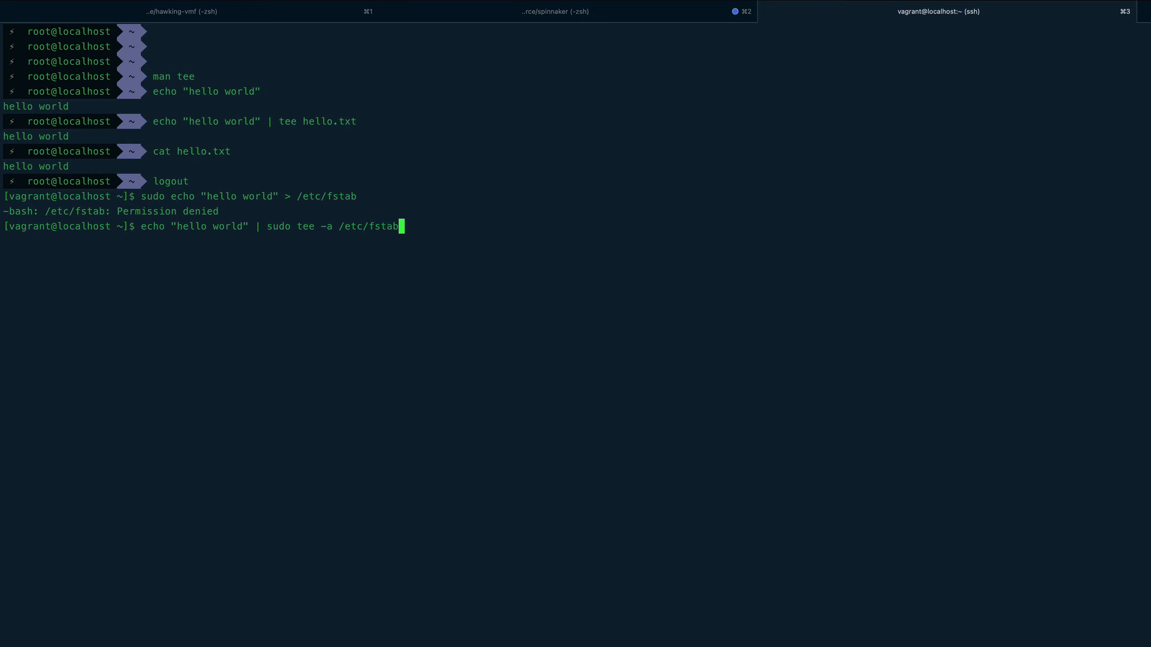
pyautogui.press('Return')
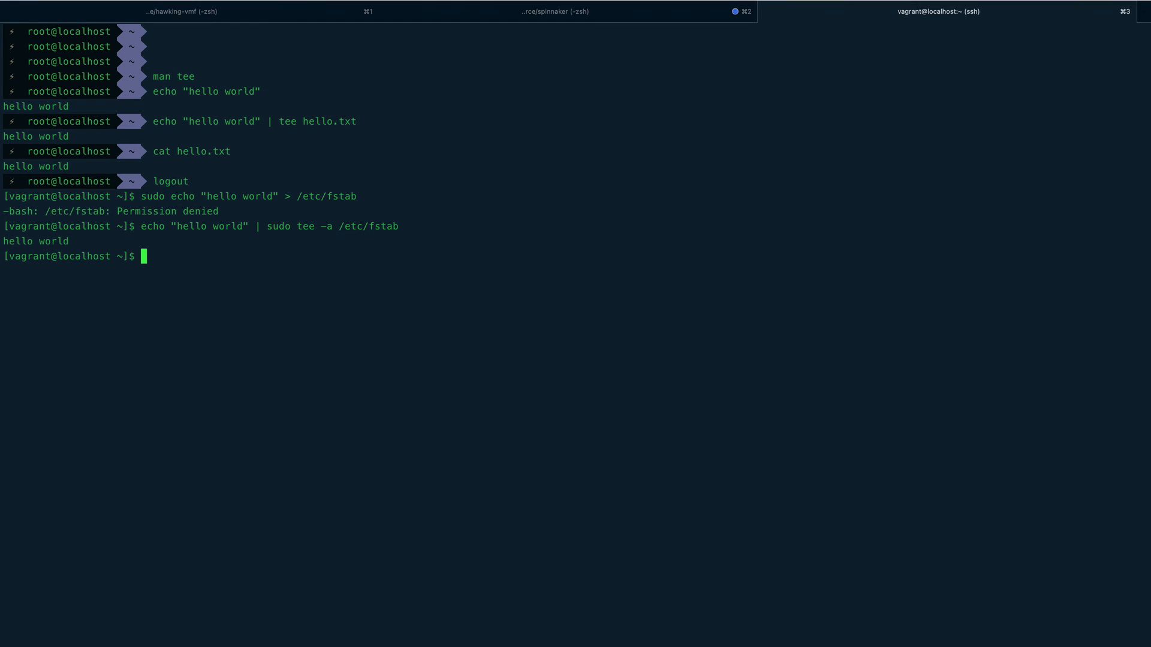
# Step: List /etc/fstab with sudo cat, showing hello world as its last line
pyautogui.write('sudo')
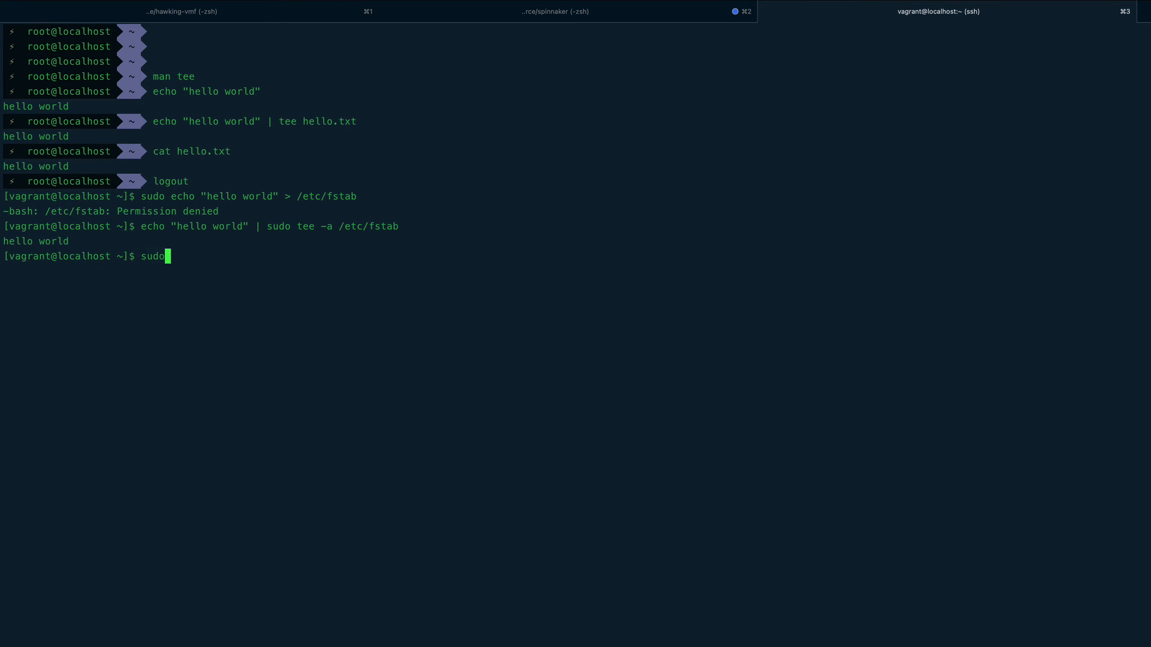
pyautogui.write('cat /etc/')
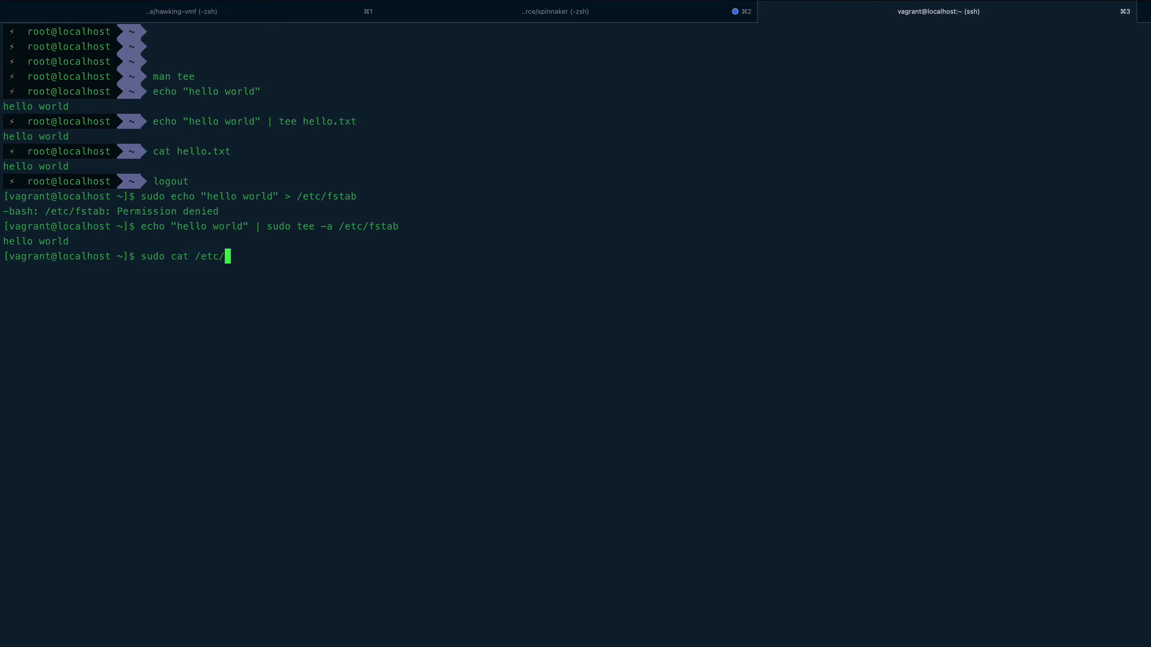
pyautogui.press('Return')
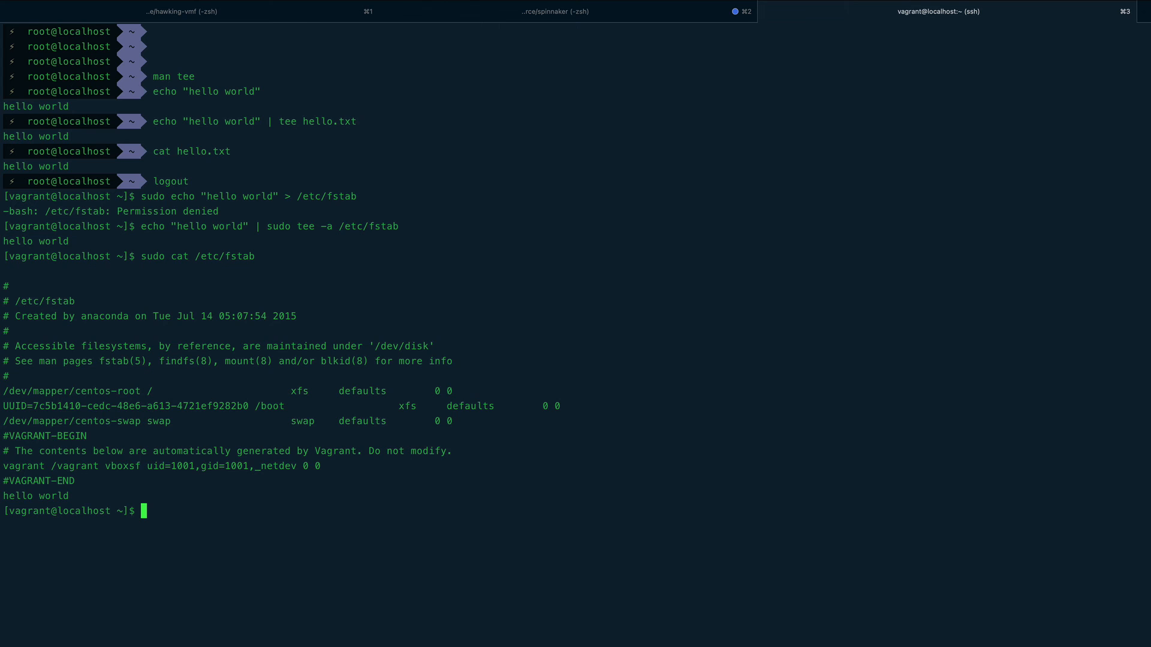
pyautogui.moveTo(483, 274)
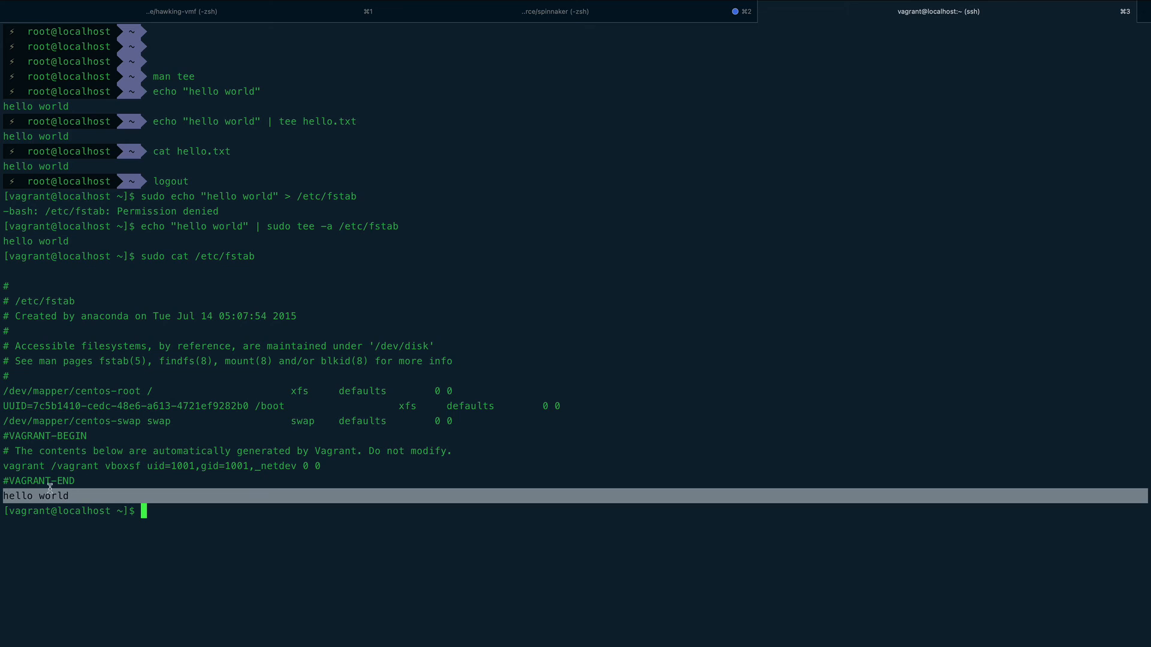
pyautogui.moveTo(84, 433)
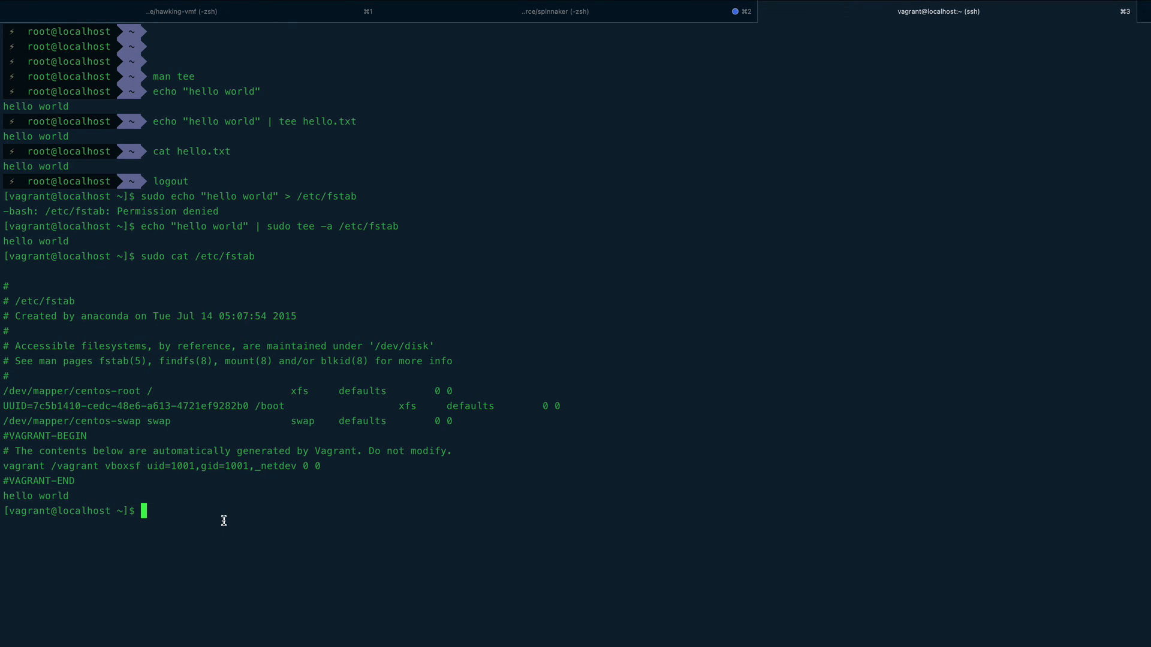
pyautogui.moveTo(156, 483)
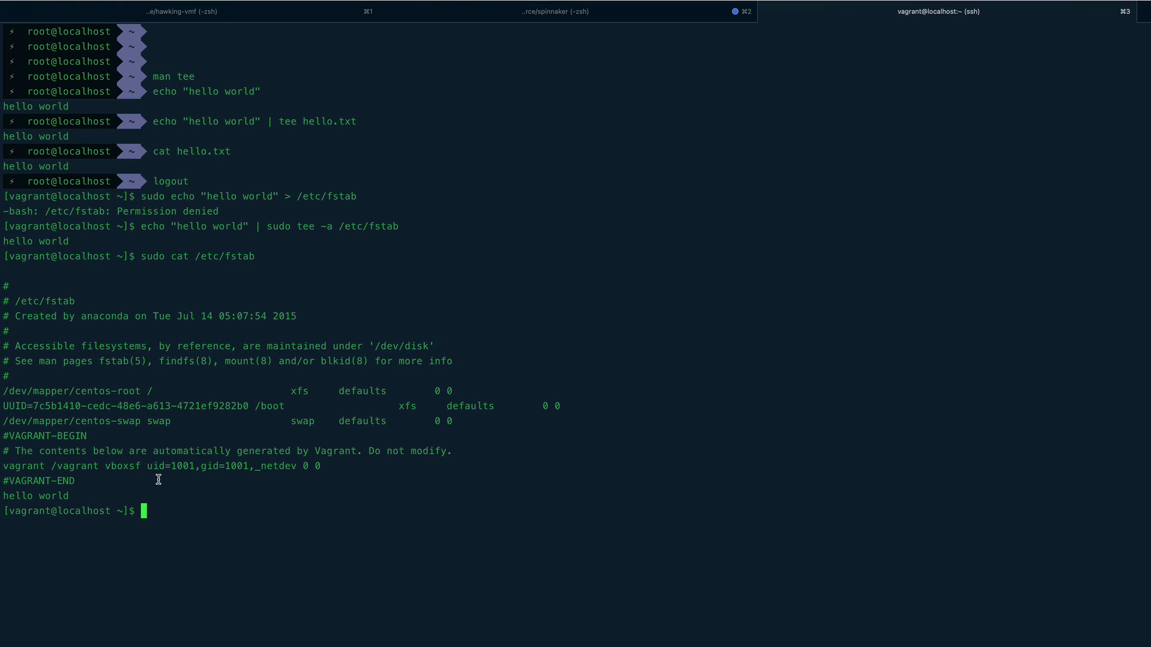
pyautogui.moveTo(88, 495)
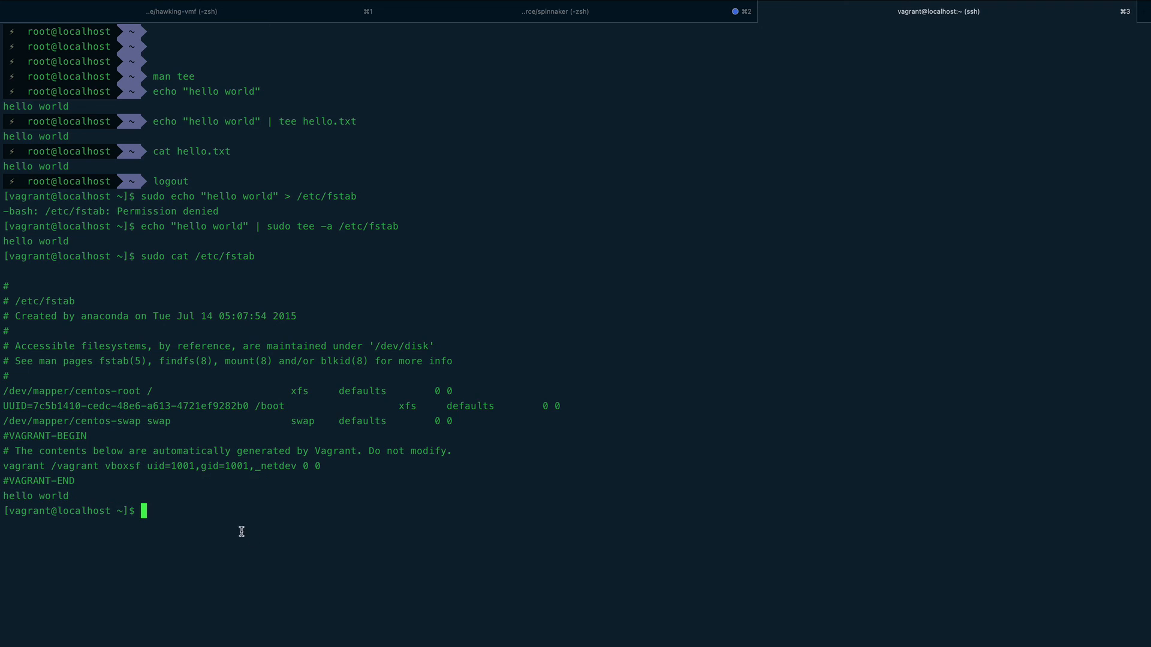
pyautogui.moveTo(242, 455)
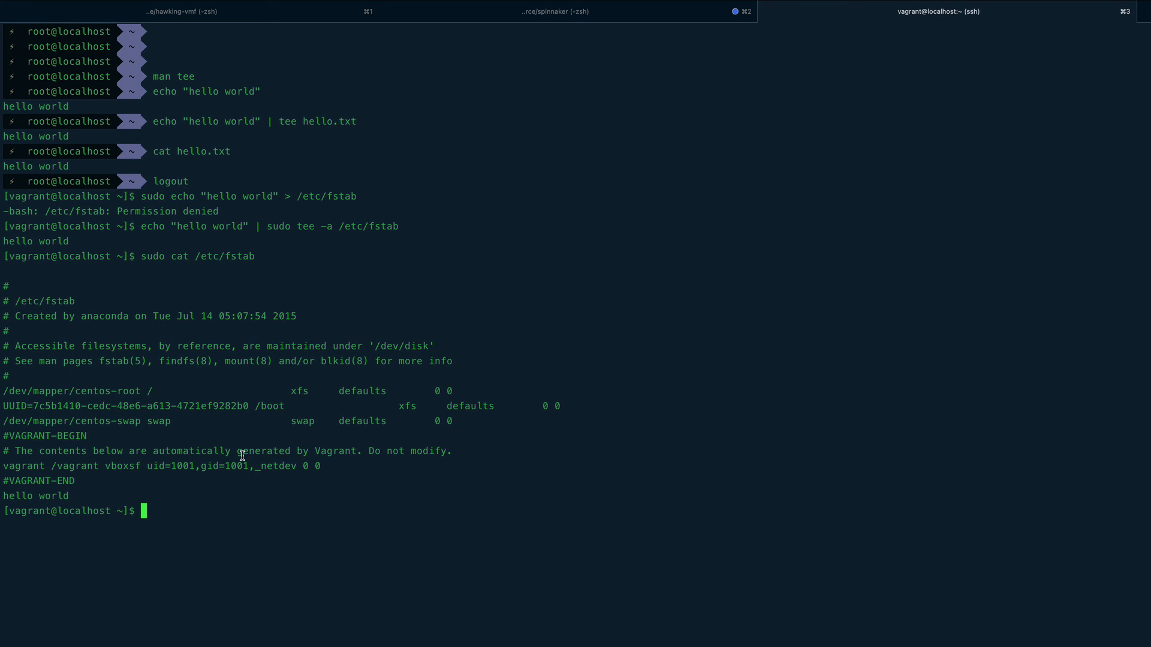
pyautogui.moveTo(276, 490)
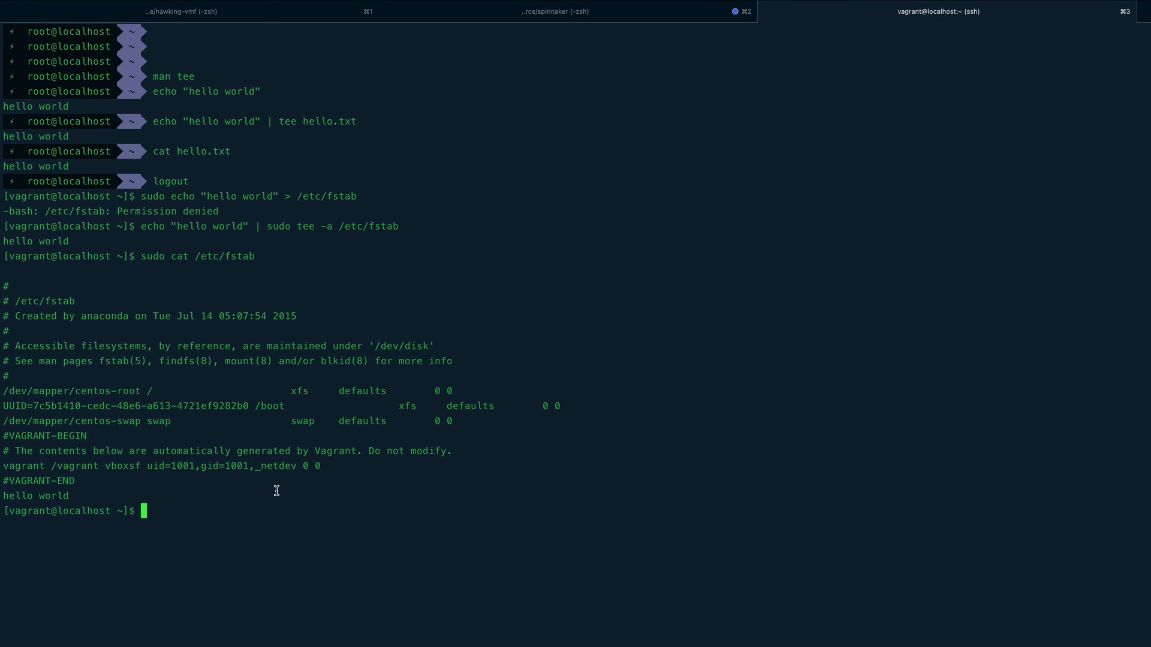
pyautogui.moveTo(190, 495)
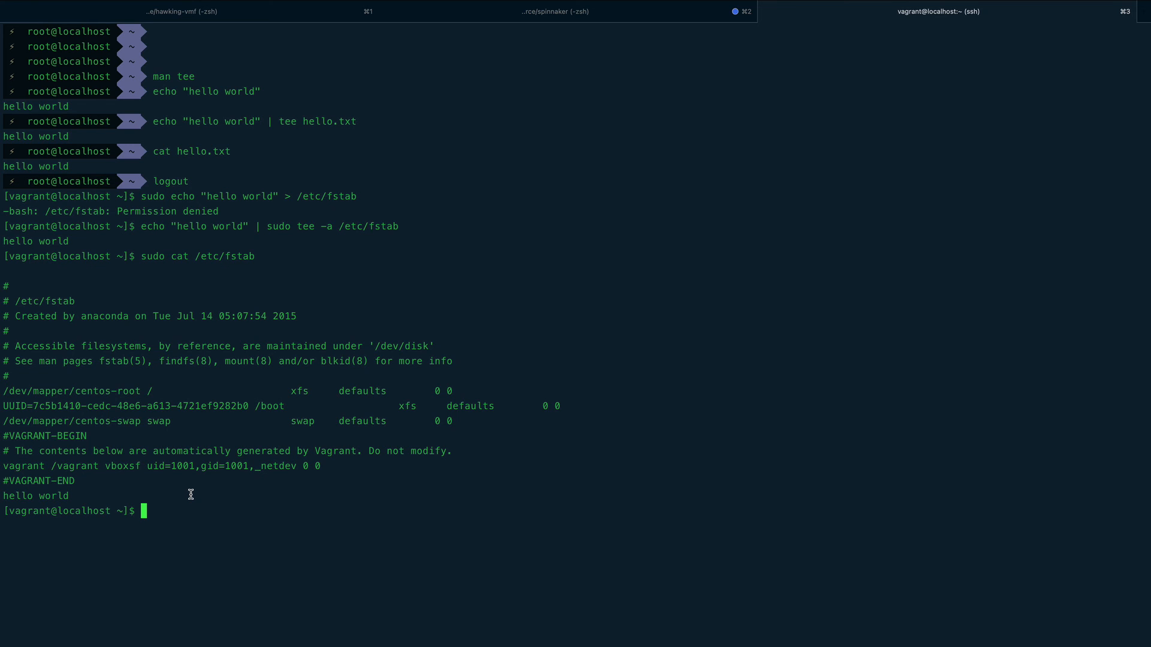
pyautogui.moveTo(188, 489)
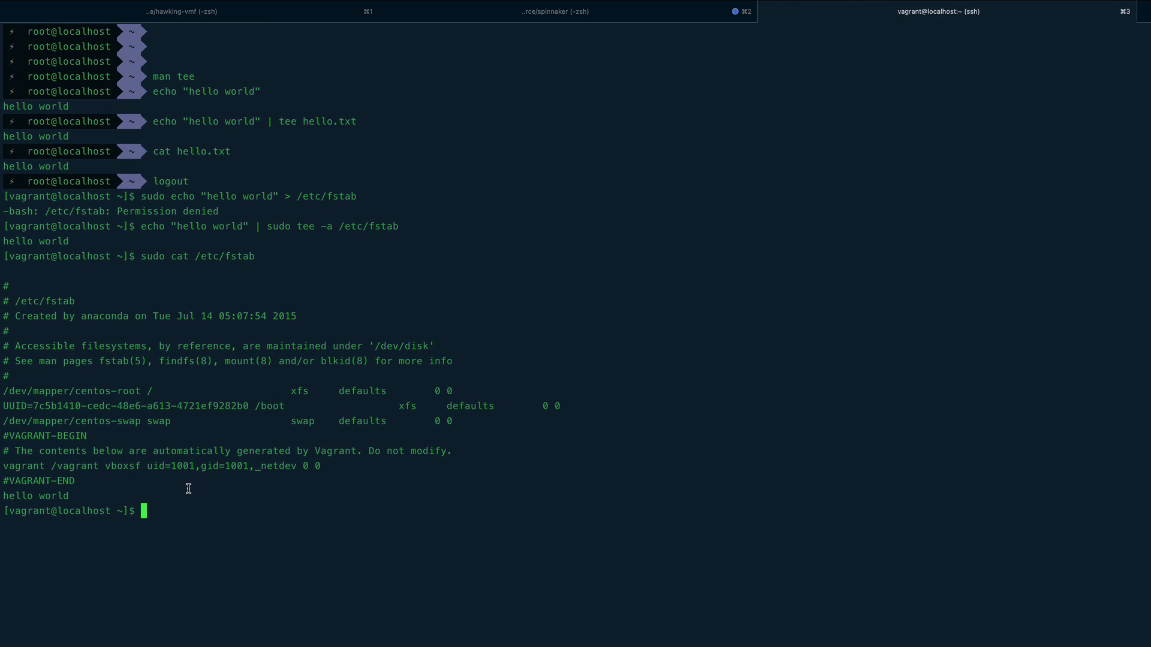
pyautogui.moveTo(271, 501)
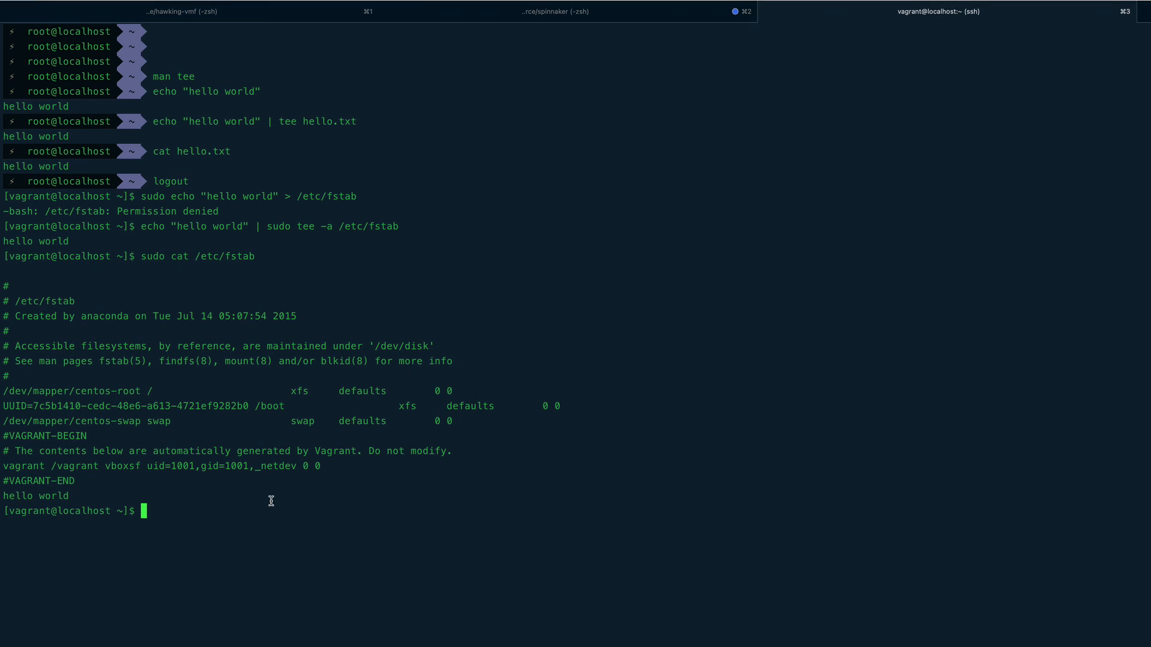